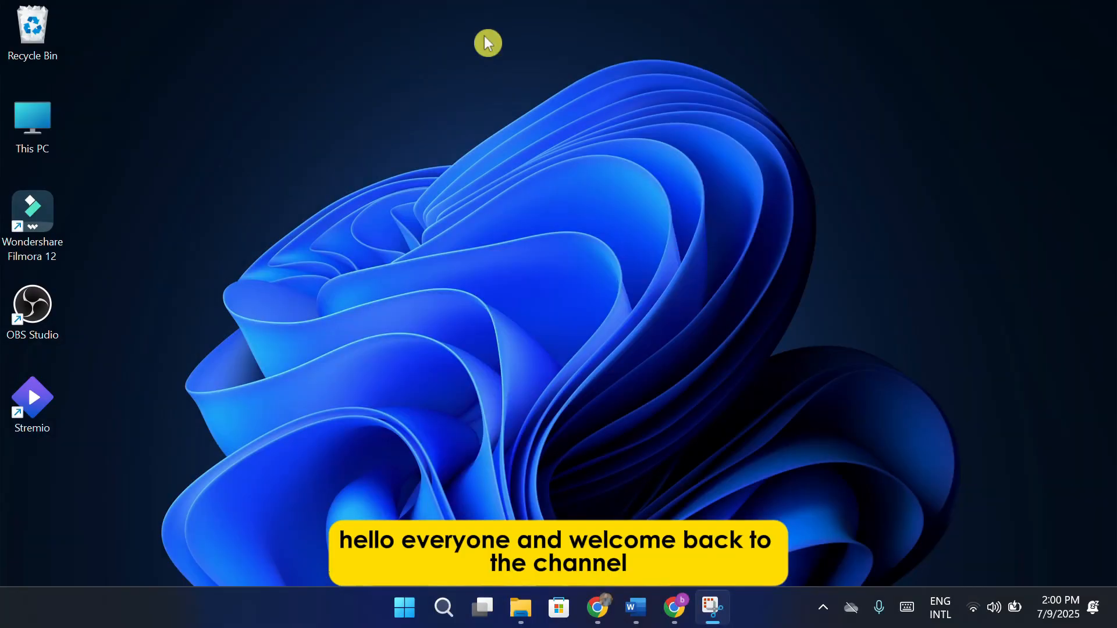
# Reach Kling AI's Image to Video page via Explore and show Inspiration&Presets camera options.
pyautogui.click(674, 608)
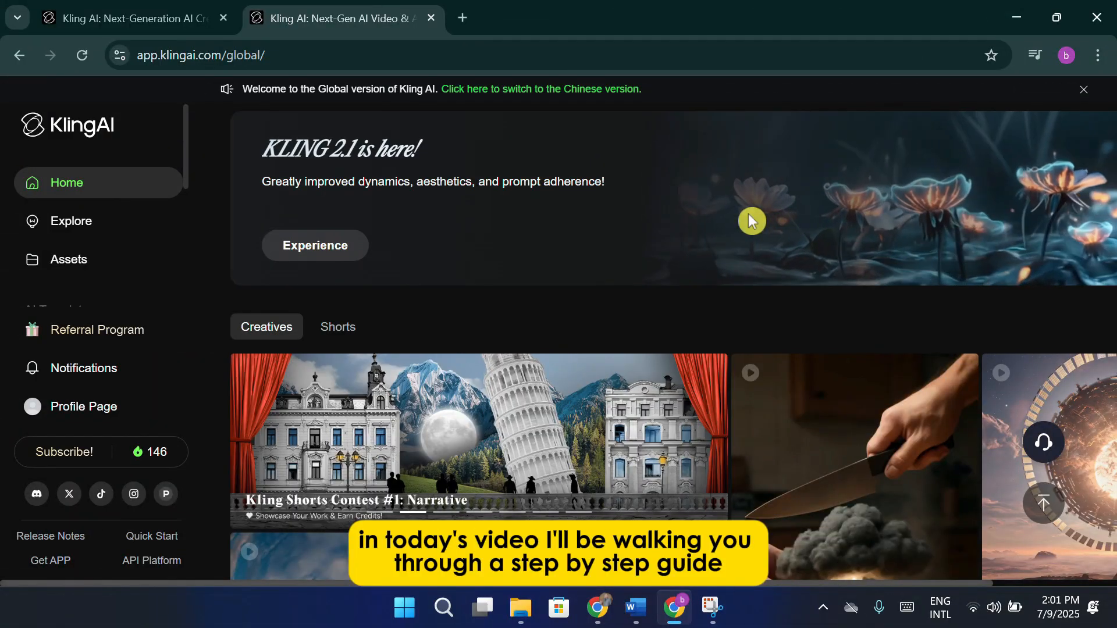
pyautogui.moveTo(139, 226)
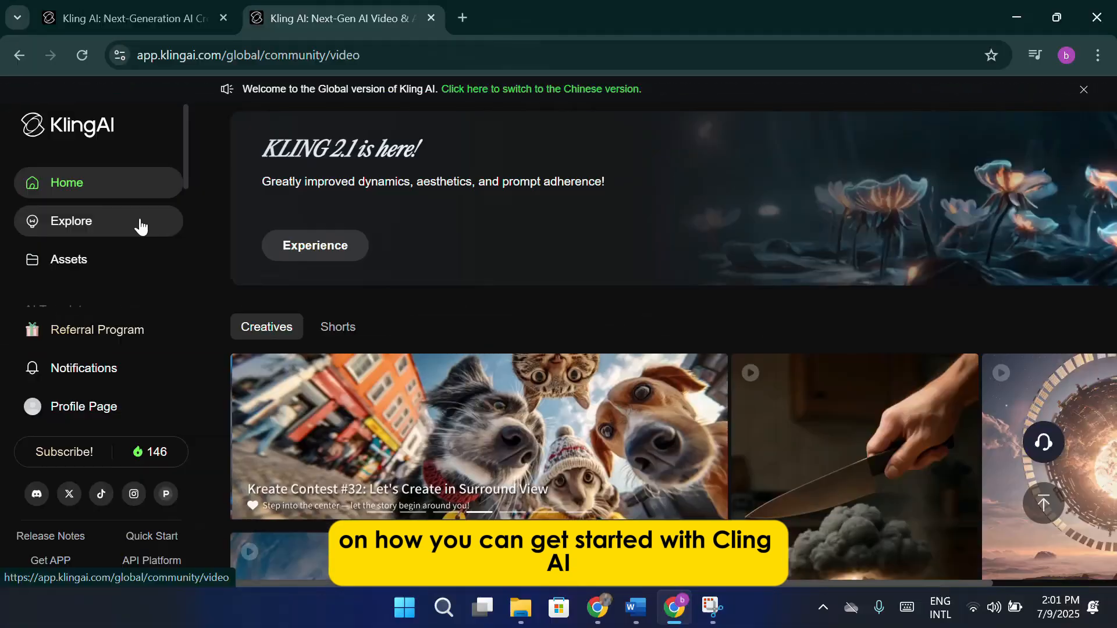
pyautogui.click(70, 221)
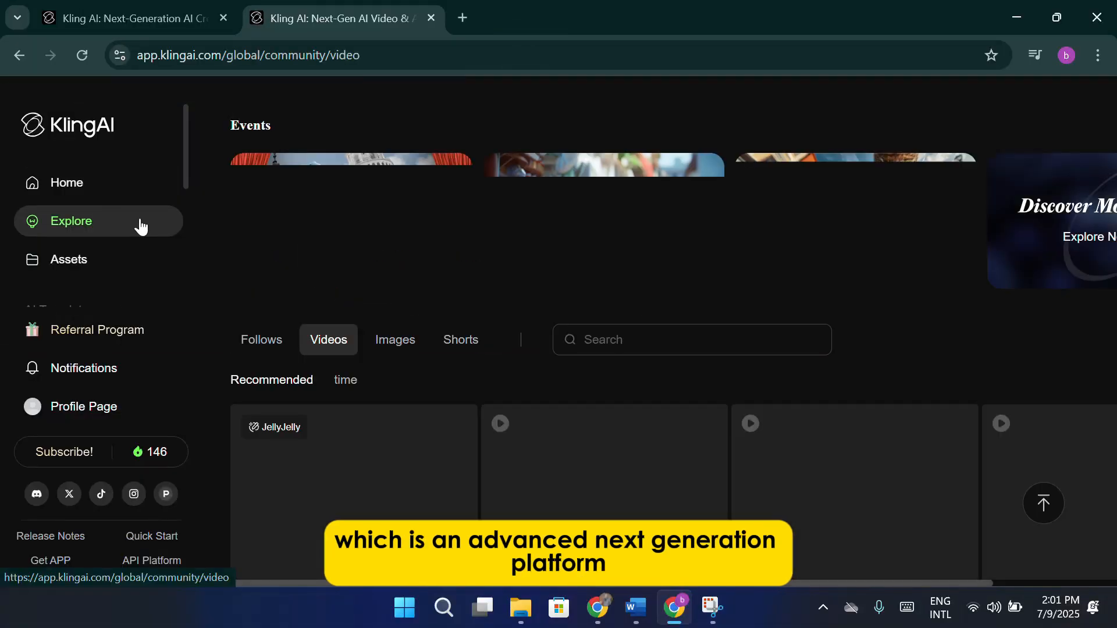
pyautogui.click(64, 197)
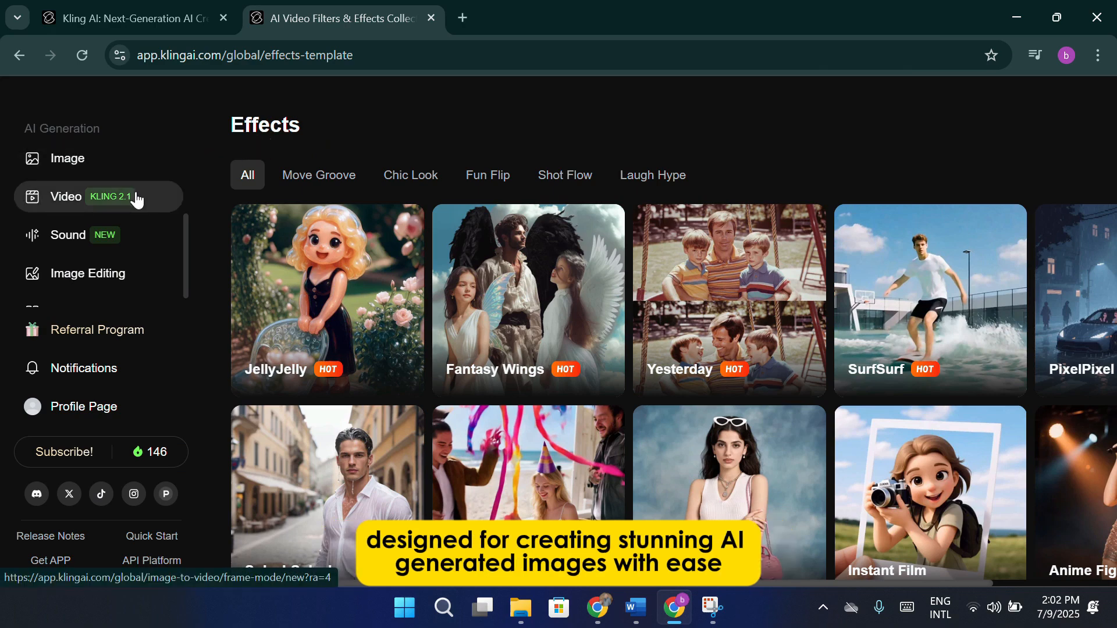
pyautogui.click(64, 196)
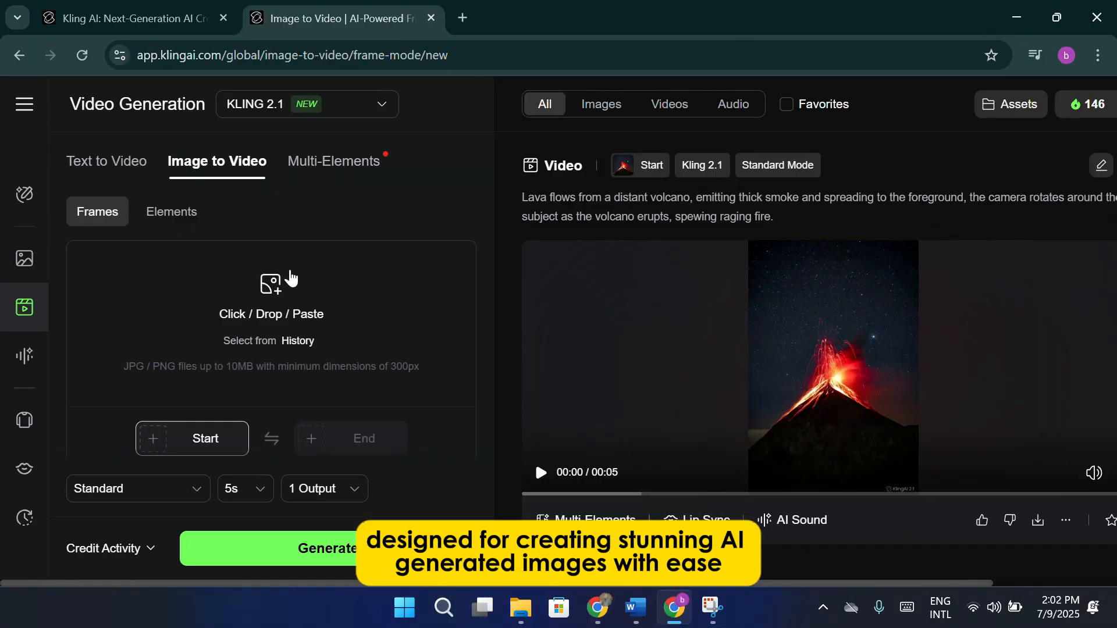
pyautogui.moveTo(355, 243)
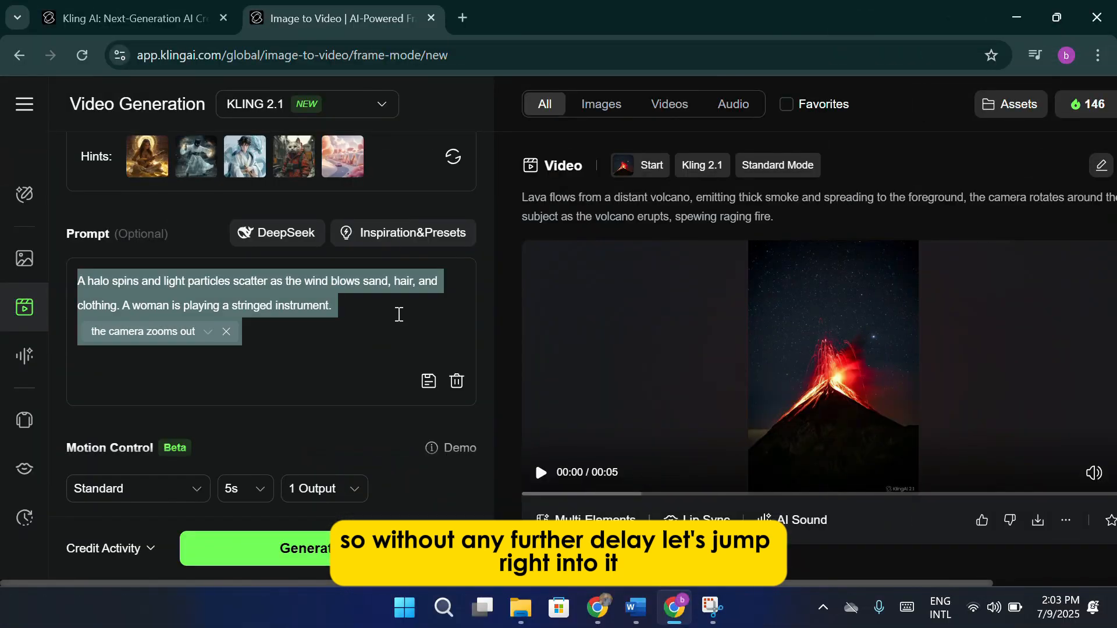
pyautogui.click(402, 233)
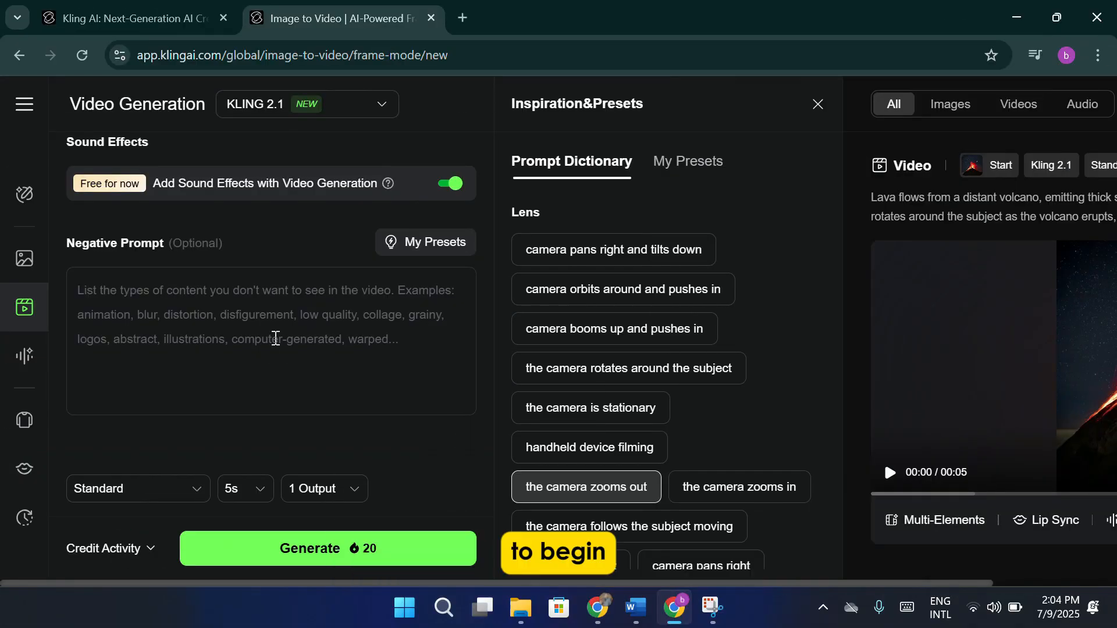
# Switch to the klingai.com/global landing page tab and hover over Create.
pyautogui.click(818, 105)
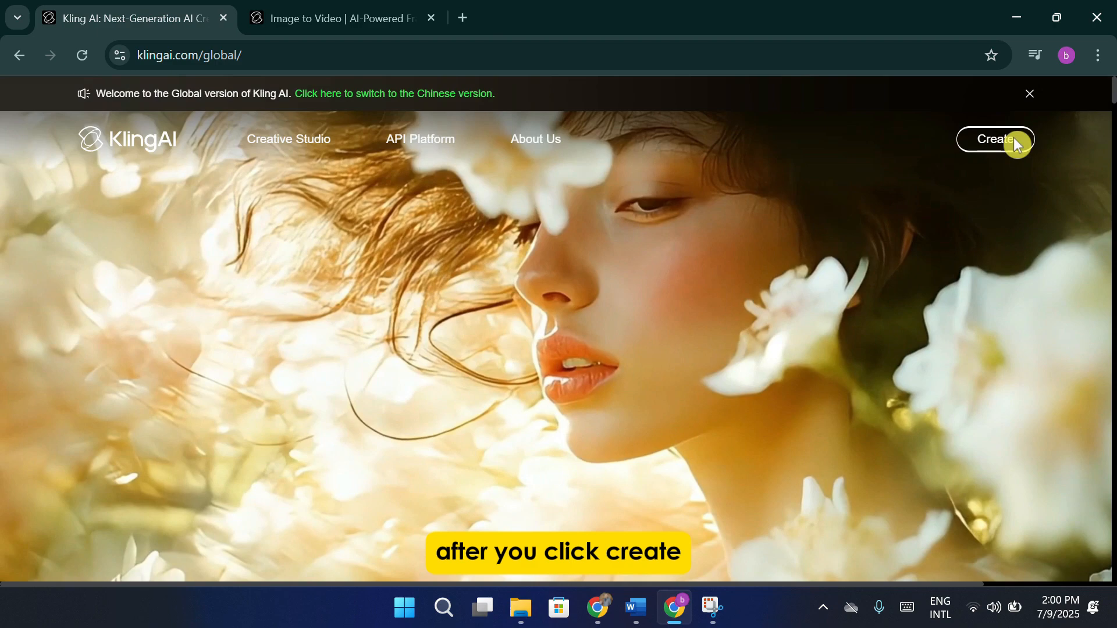
pyautogui.click(995, 139)
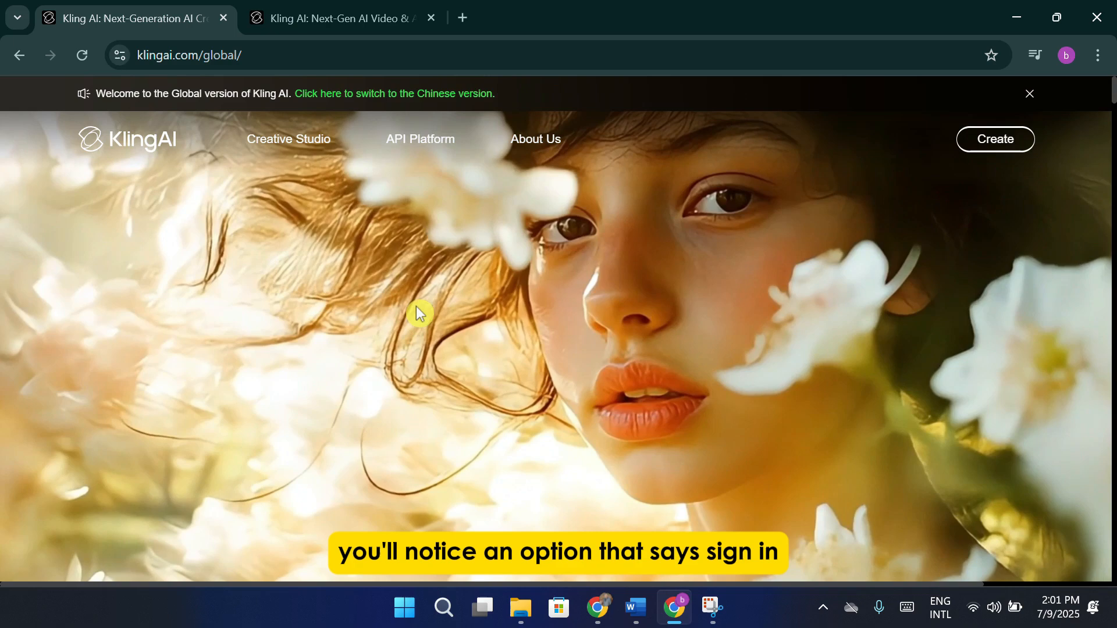
# Launch the app.klingai.com Home page from the landing page's Create button.
pyautogui.click(994, 139)
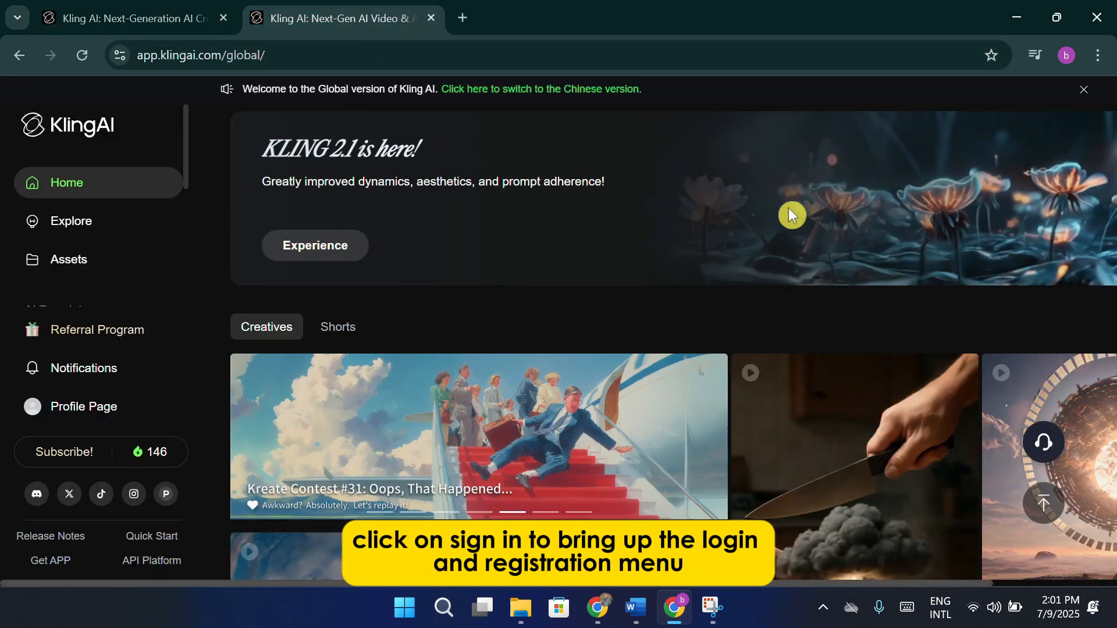
pyautogui.moveTo(770, 221)
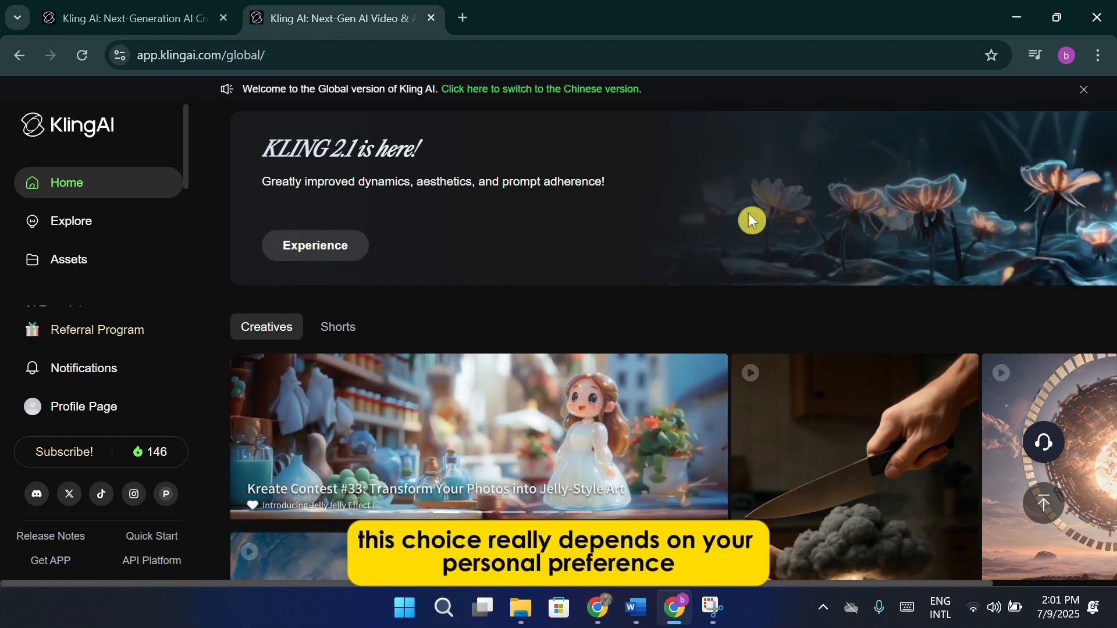
pyautogui.moveTo(741, 285)
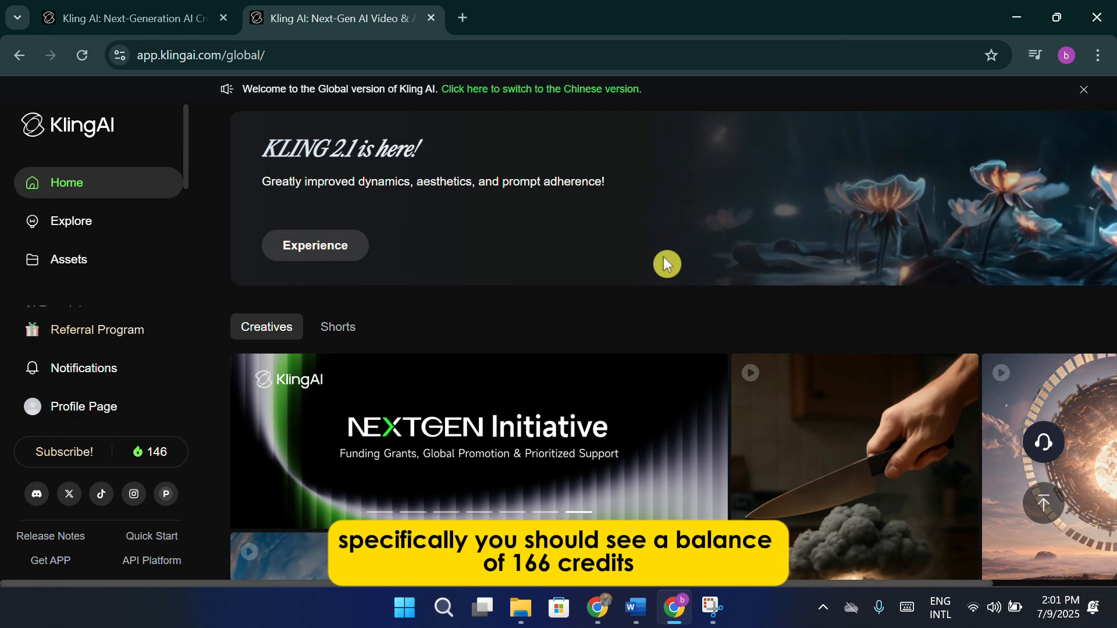
pyautogui.moveTo(559, 204)
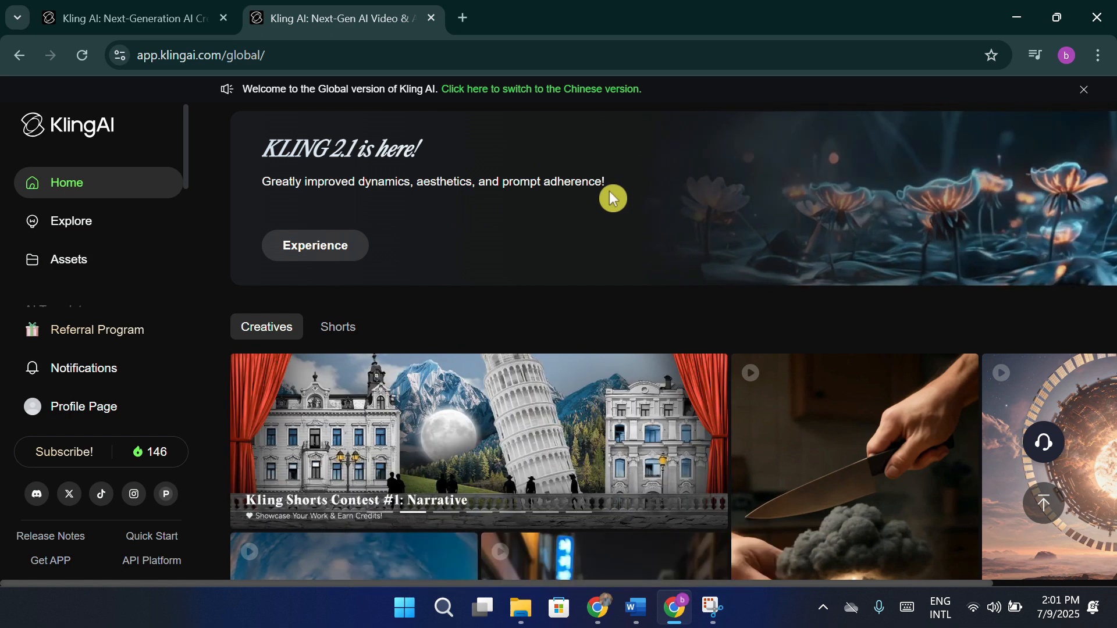
pyautogui.moveTo(132, 214)
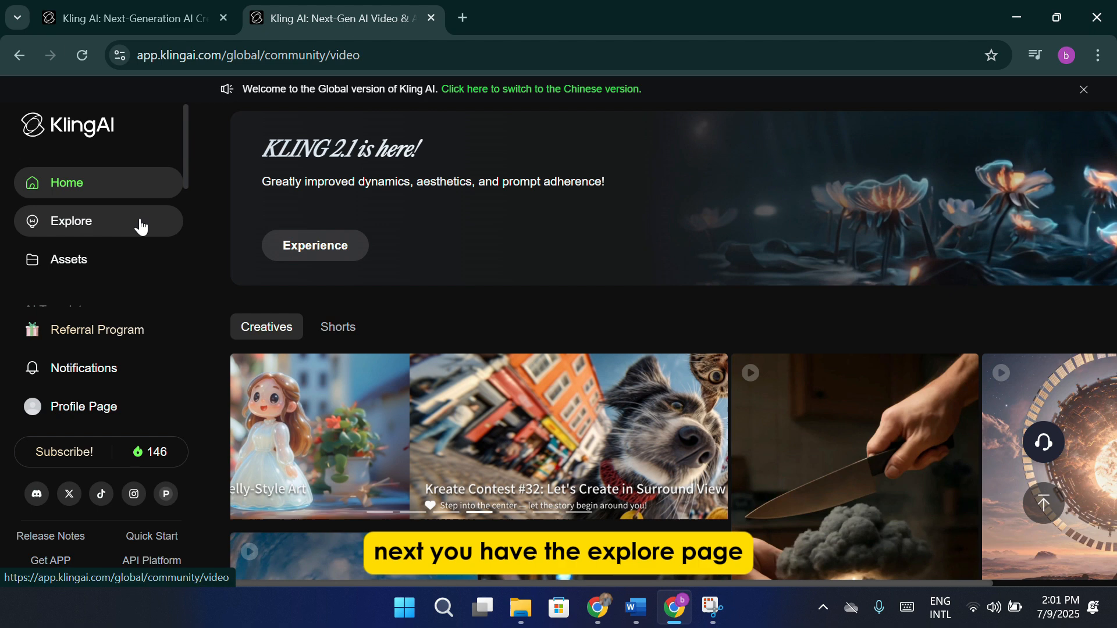
# Go to the sidebar's Explore page with contest events and recommended videos.
pyautogui.click(71, 221)
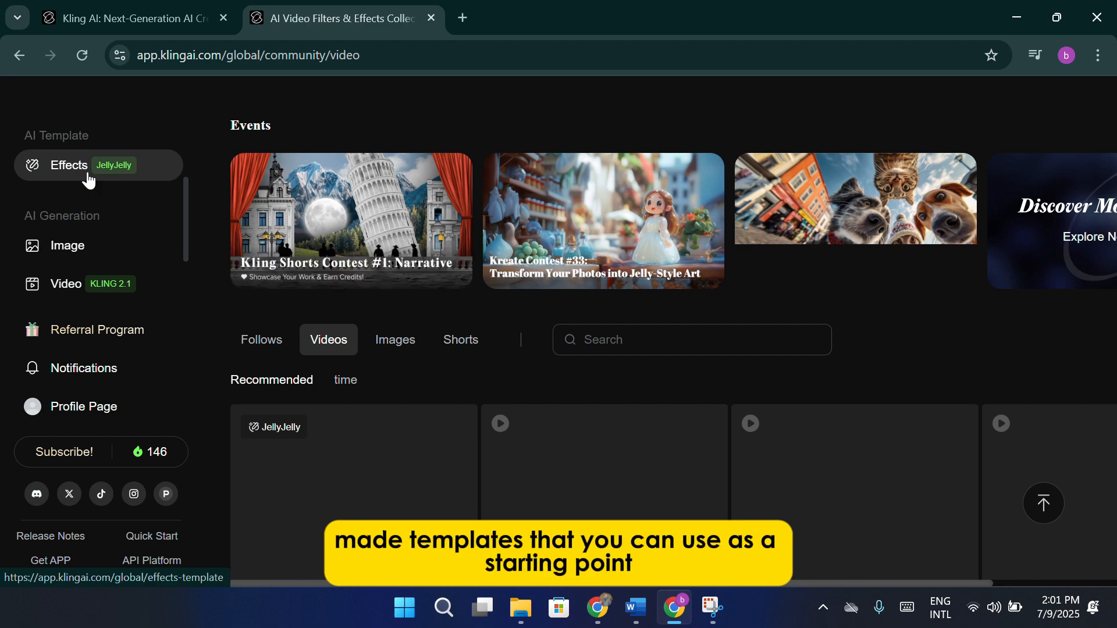
# Browse the Effects template grid, including JellyJelly, Fantasy Wings and Yesterday.
pyautogui.click(69, 165)
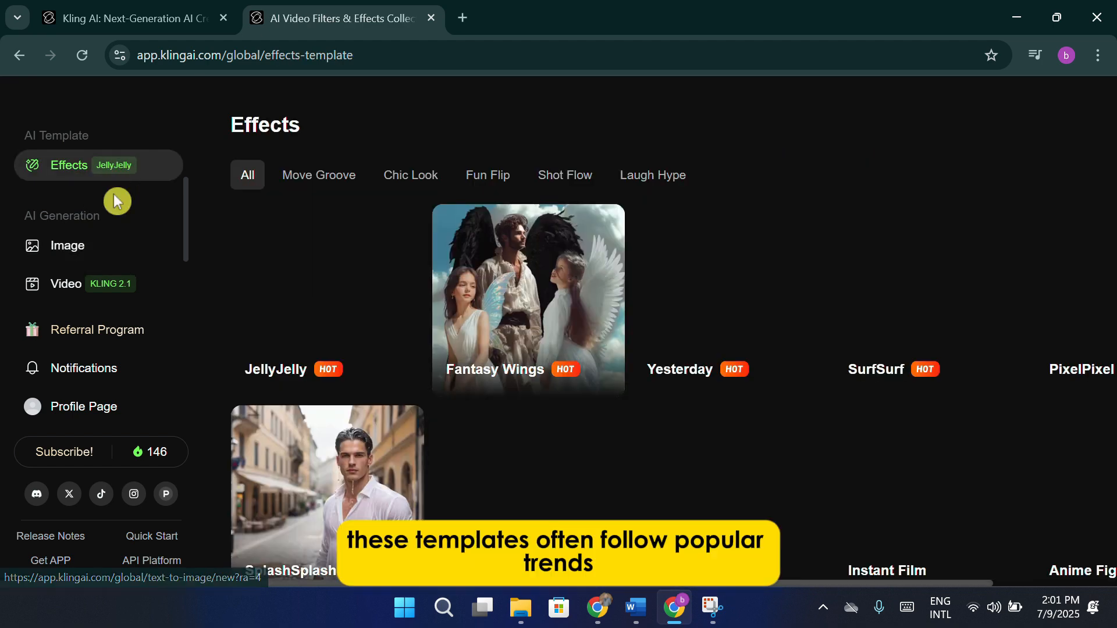
pyautogui.scroll(-3)
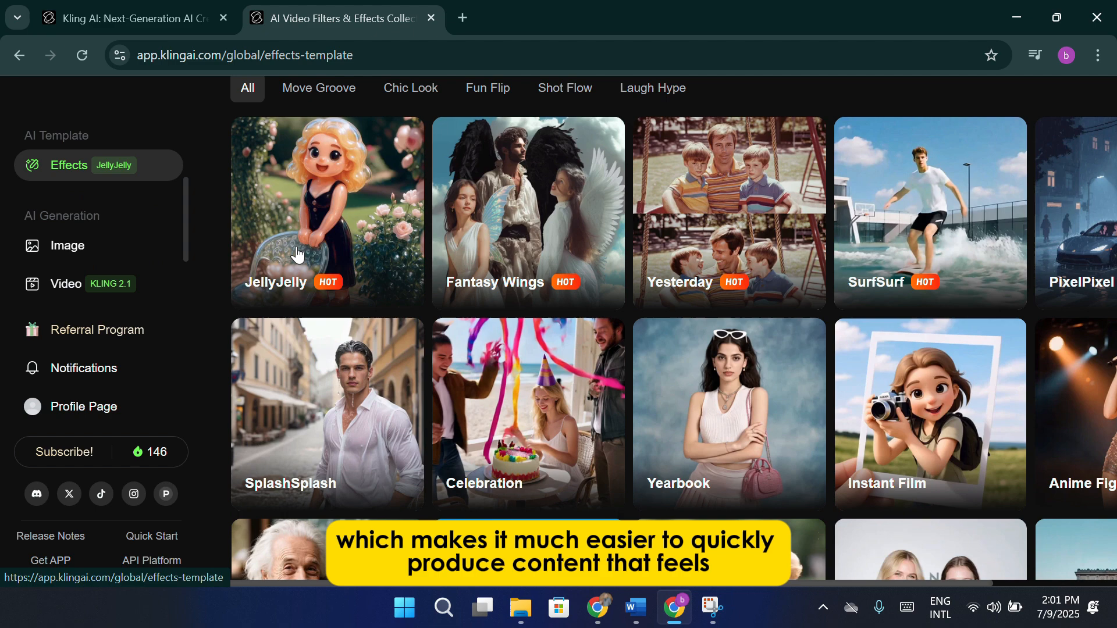
pyautogui.scroll(3)
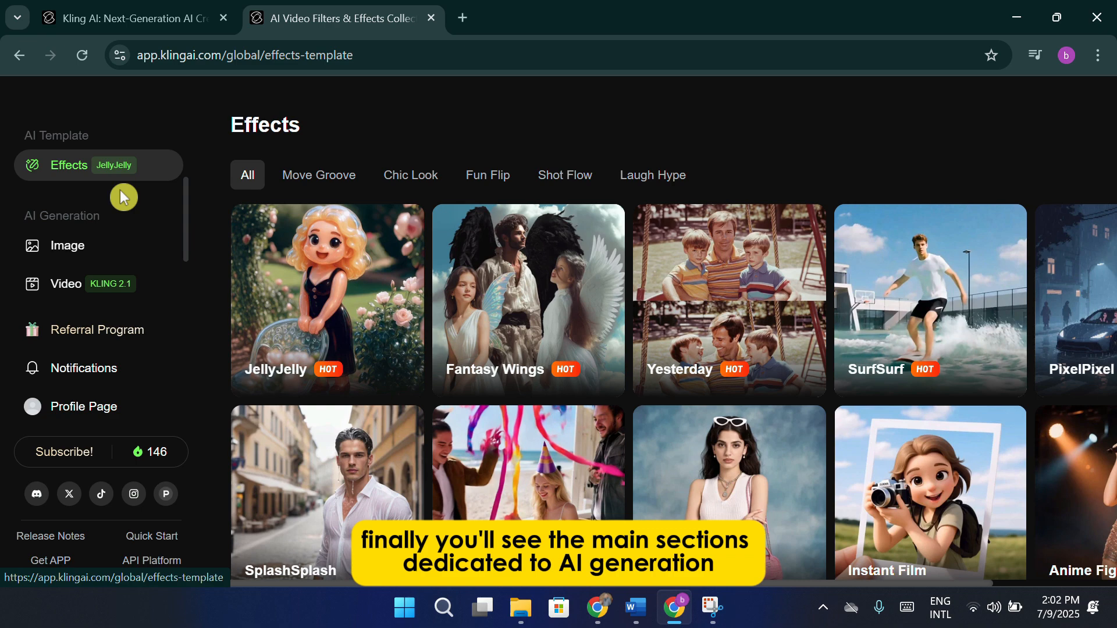
pyautogui.scroll(-3)
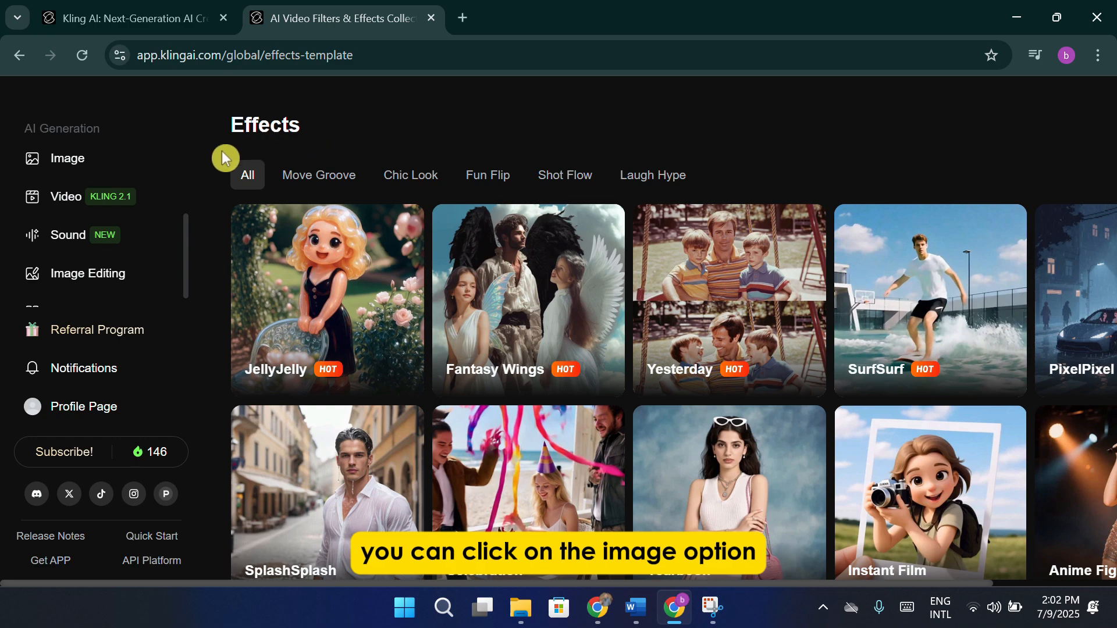
# Go to Image Generation on Text to Image with the KOLORS 2.0 model.
pyautogui.click(66, 159)
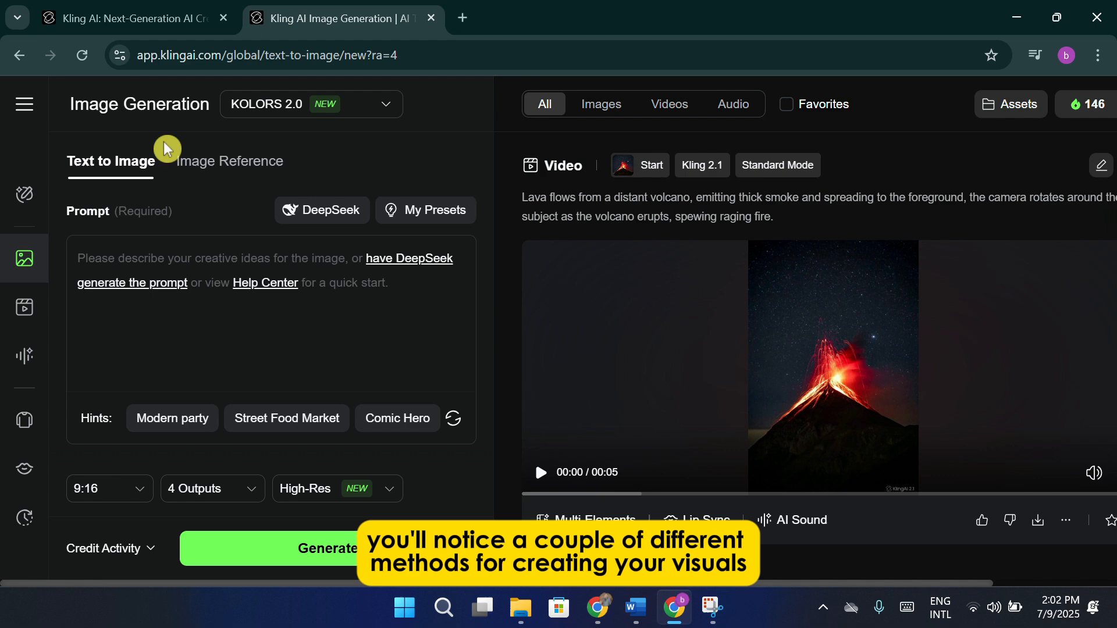
pyautogui.moveTo(147, 221)
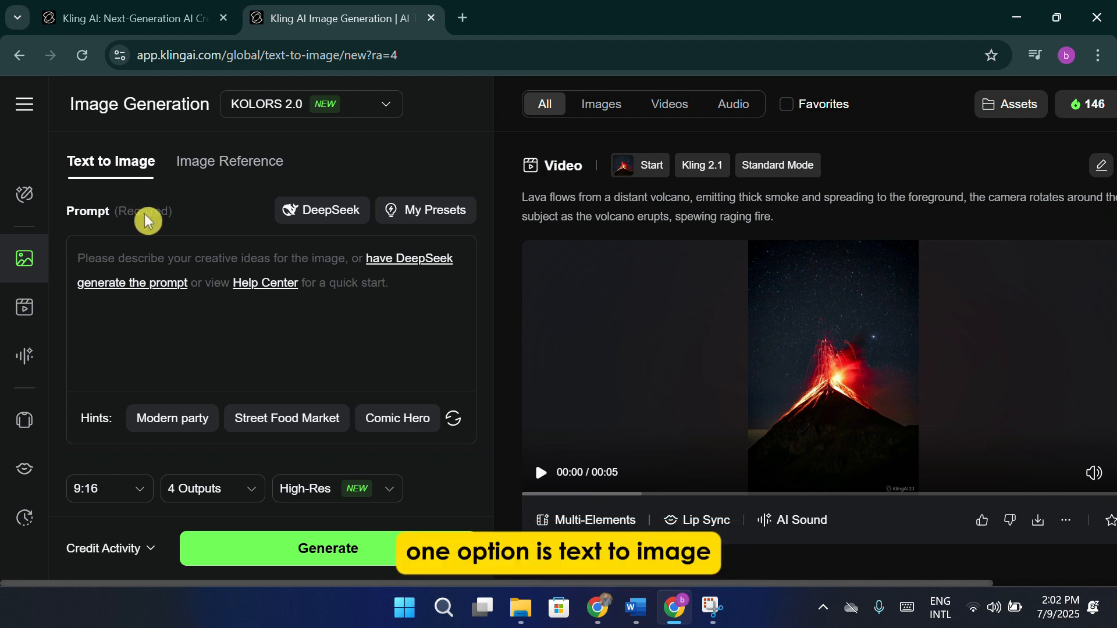
pyautogui.moveTo(171, 225)
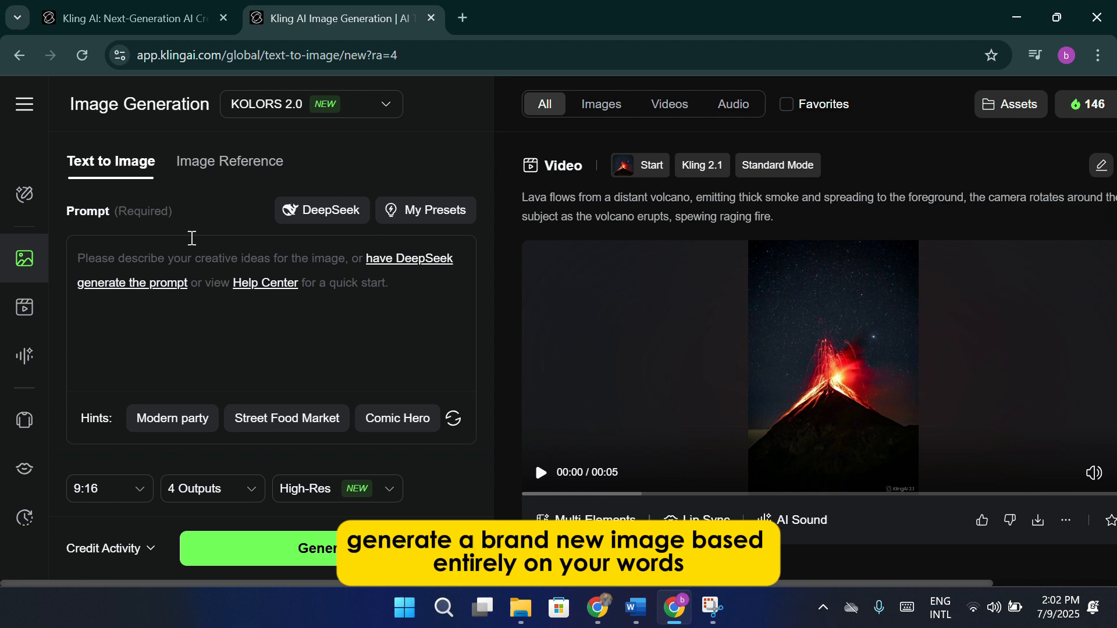
pyautogui.moveTo(178, 188)
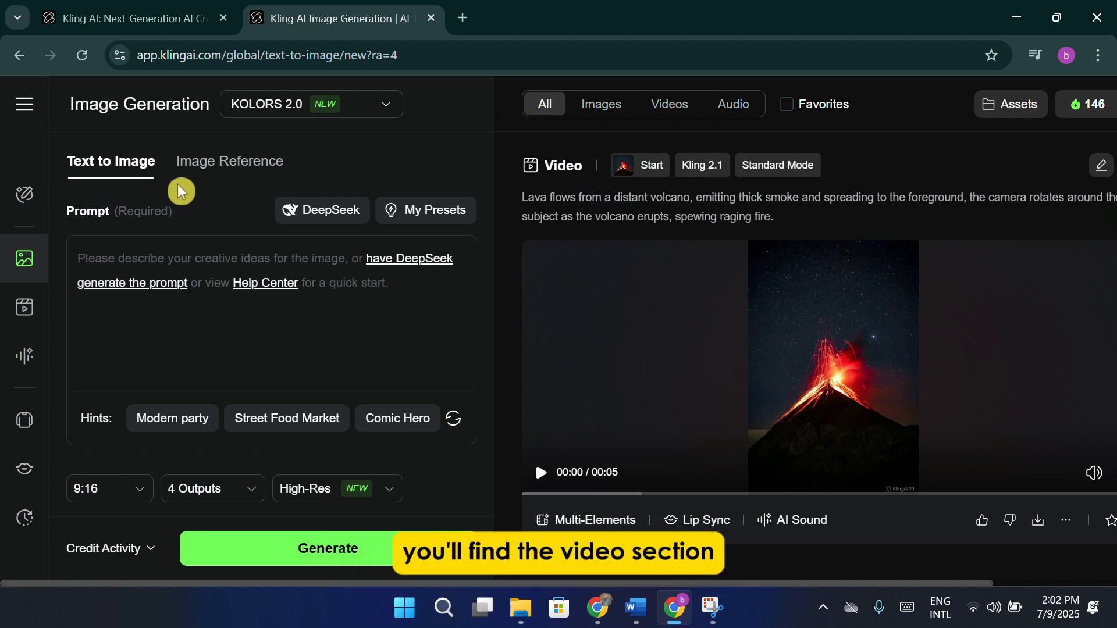
pyautogui.moveTo(23, 308)
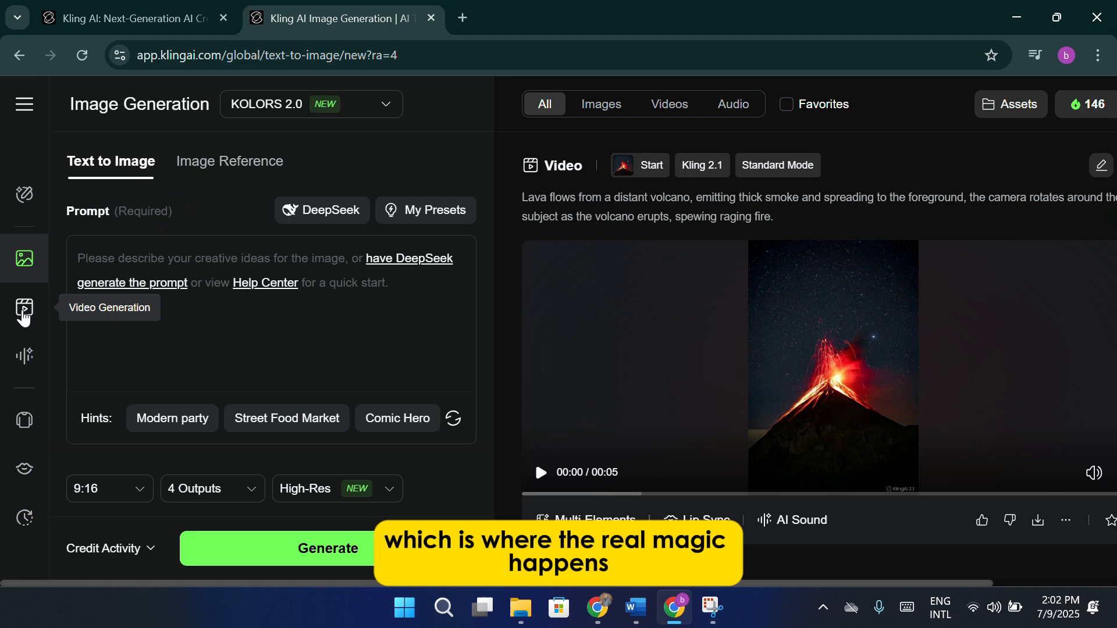
pyautogui.click(24, 308)
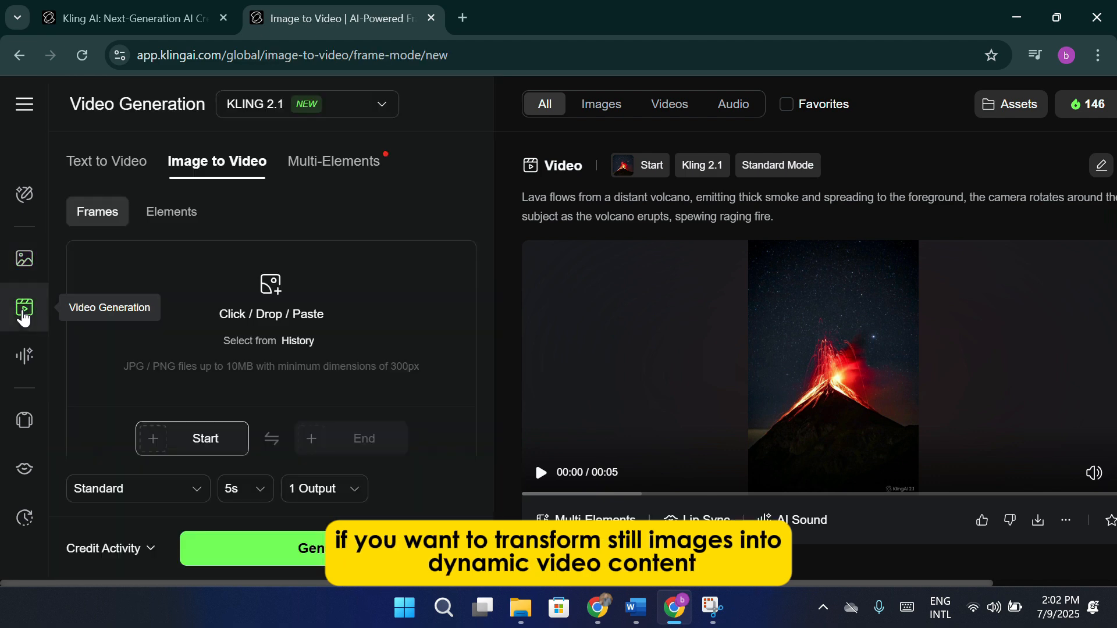
pyautogui.moveTo(223, 316)
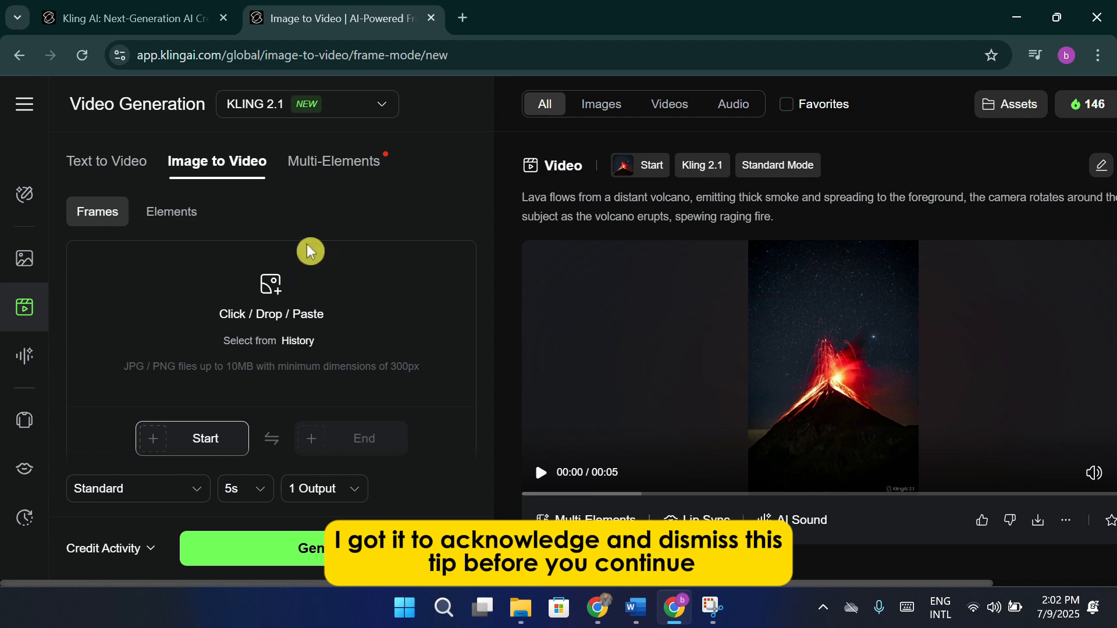
pyautogui.moveTo(300, 269)
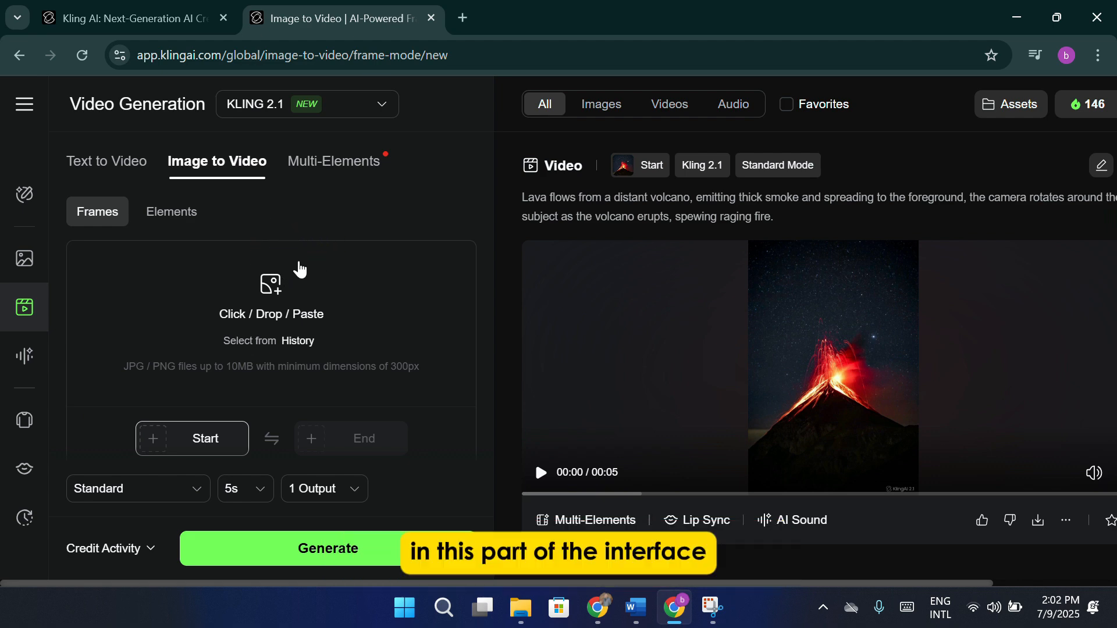
pyautogui.moveTo(355, 244)
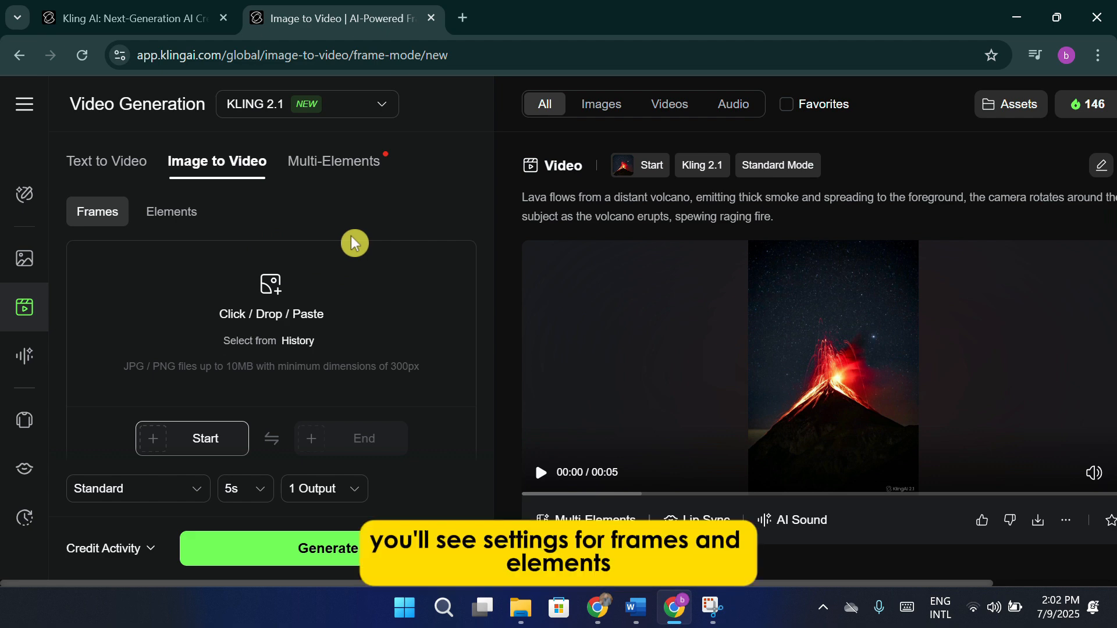
pyautogui.moveTo(199, 451)
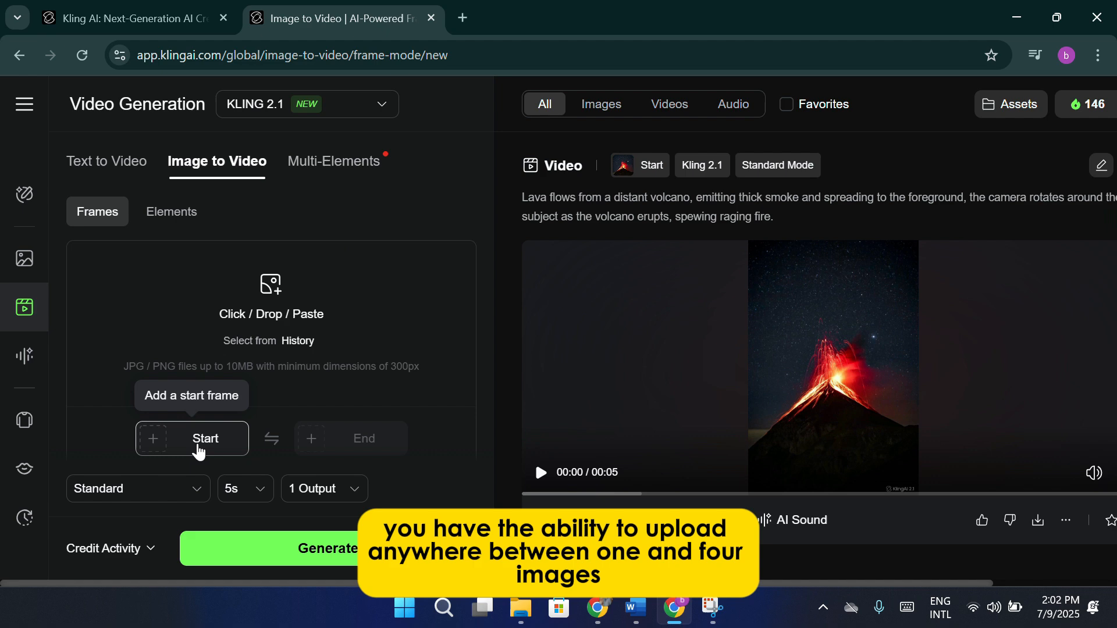
pyautogui.moveTo(197, 459)
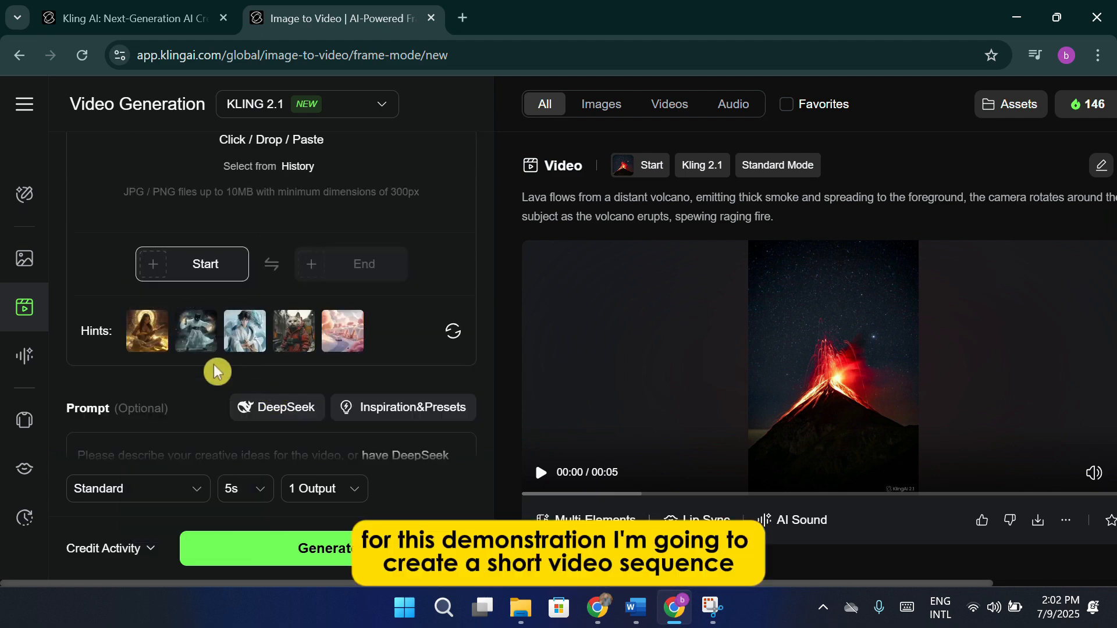
# Apply the first sample prompt and upload the volcano eruption image as the start frame.
pyautogui.click(146, 331)
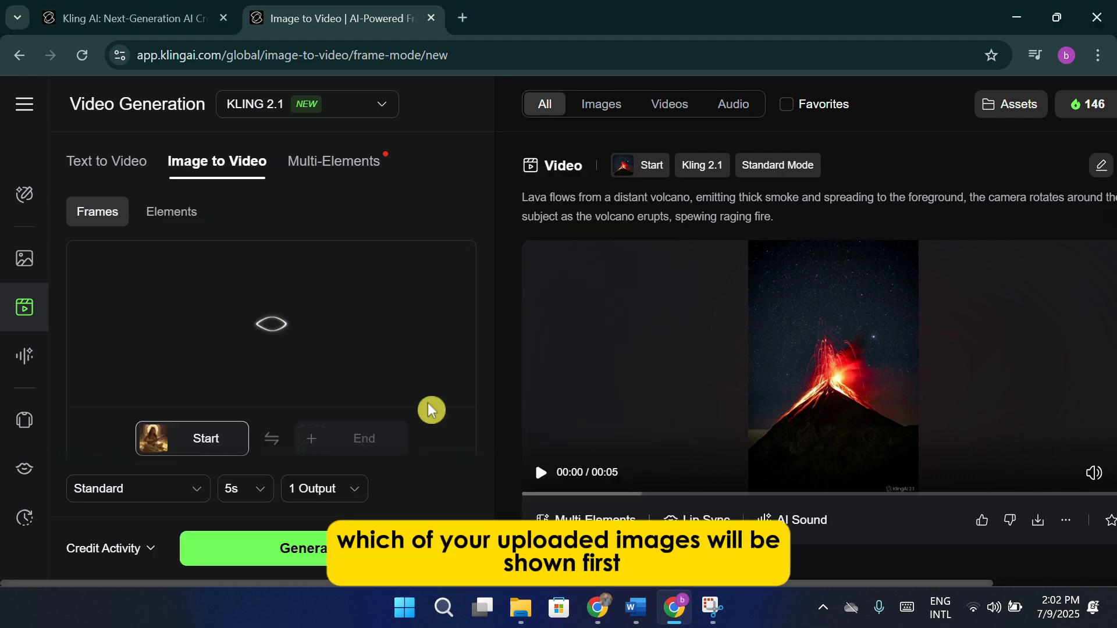
pyautogui.moveTo(387, 365)
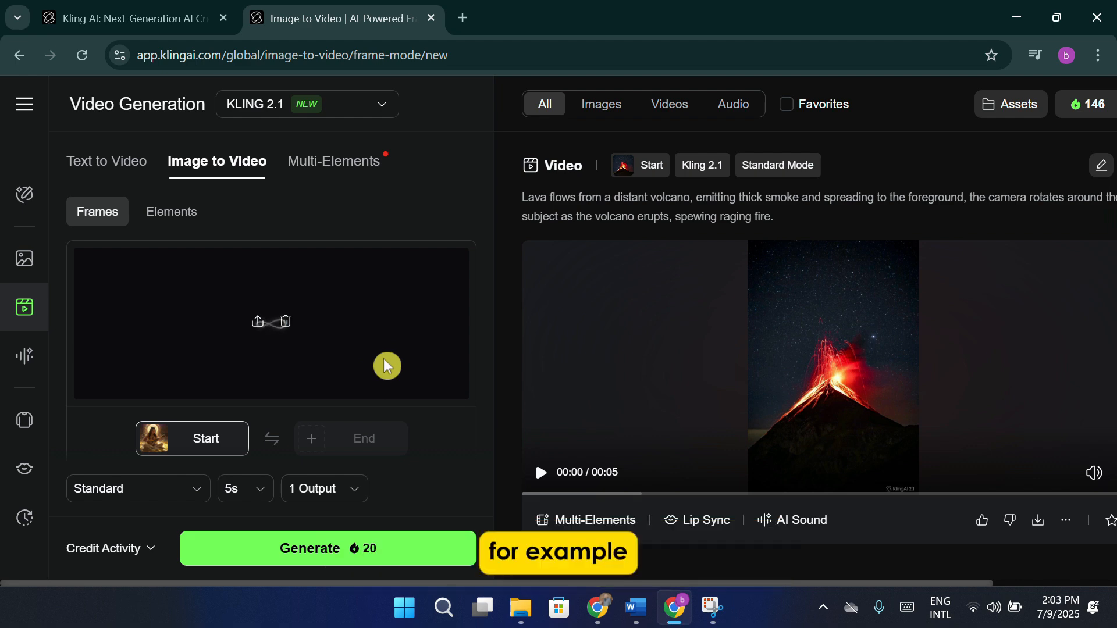
pyautogui.click(272, 322)
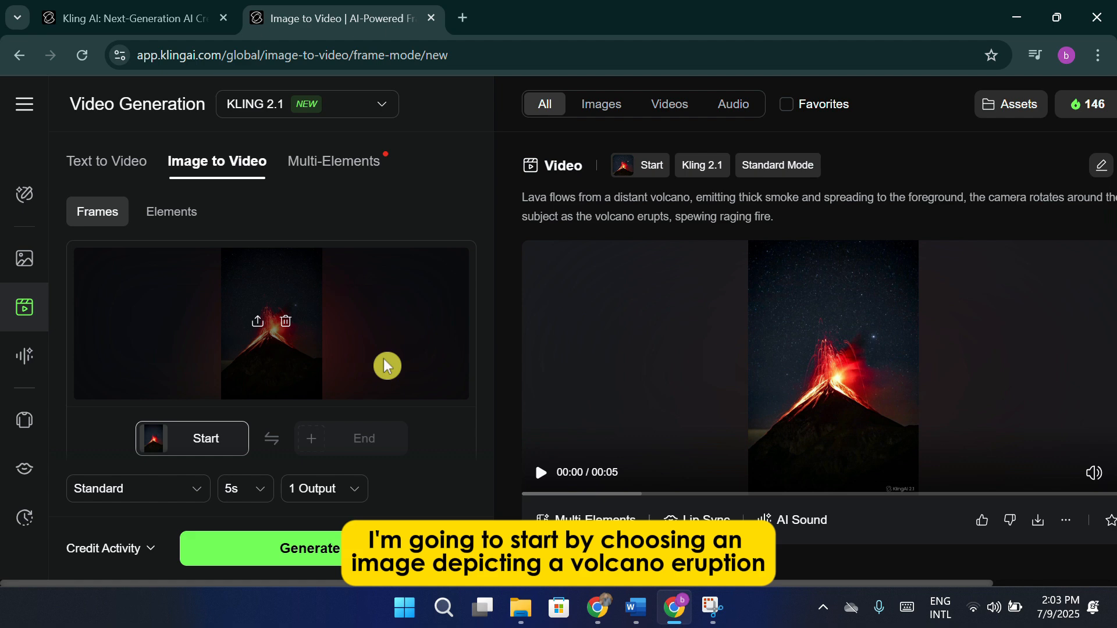
pyautogui.moveTo(465, 212)
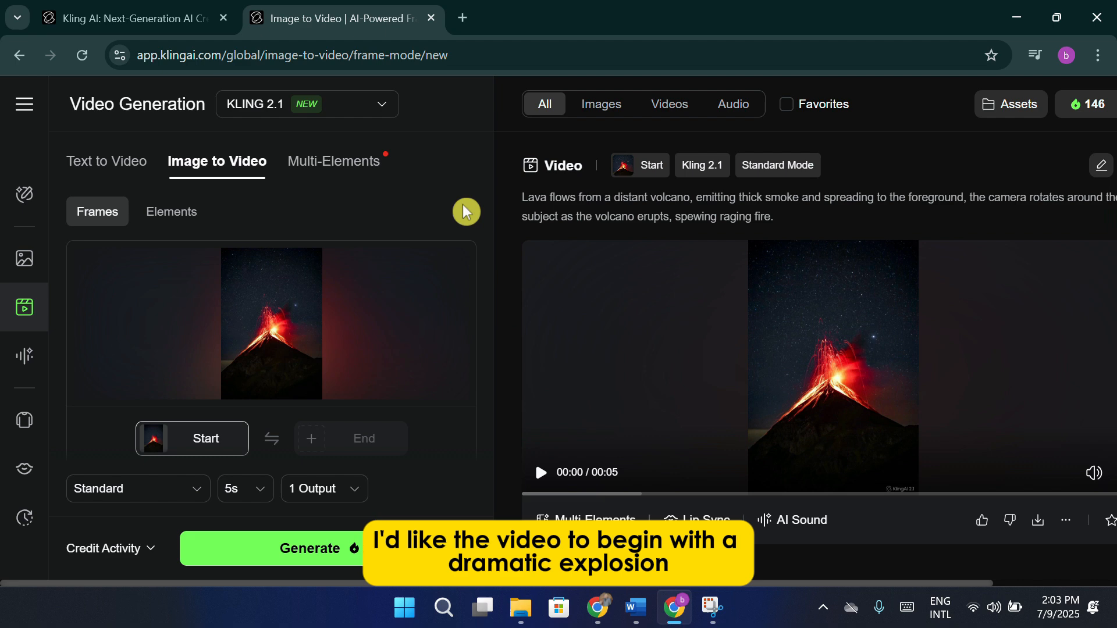
pyautogui.scroll(-3)
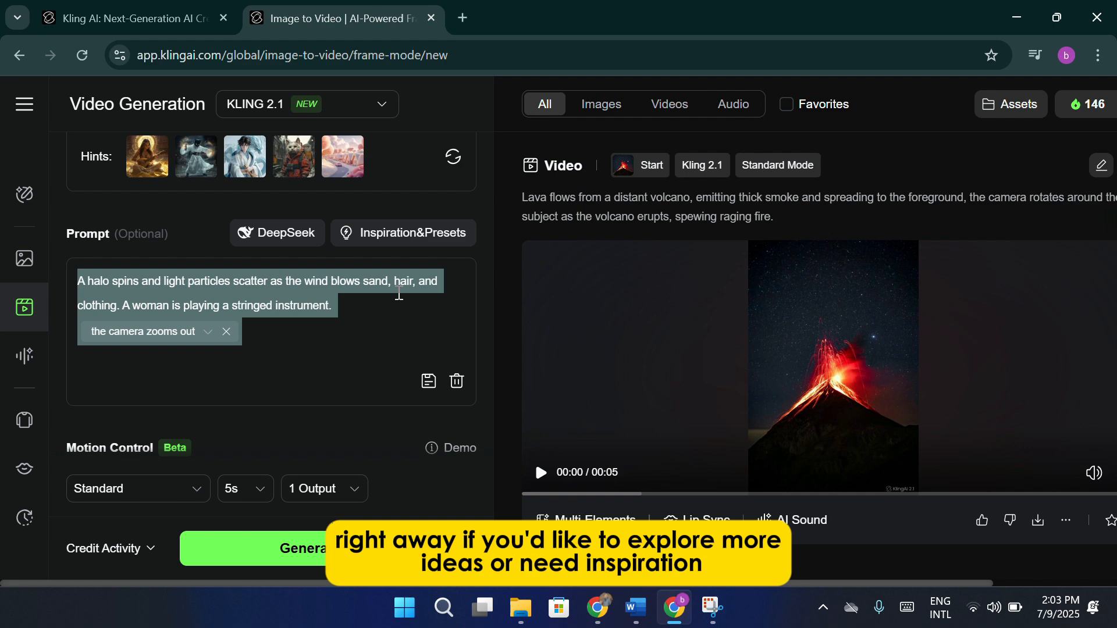
pyautogui.moveTo(404, 259)
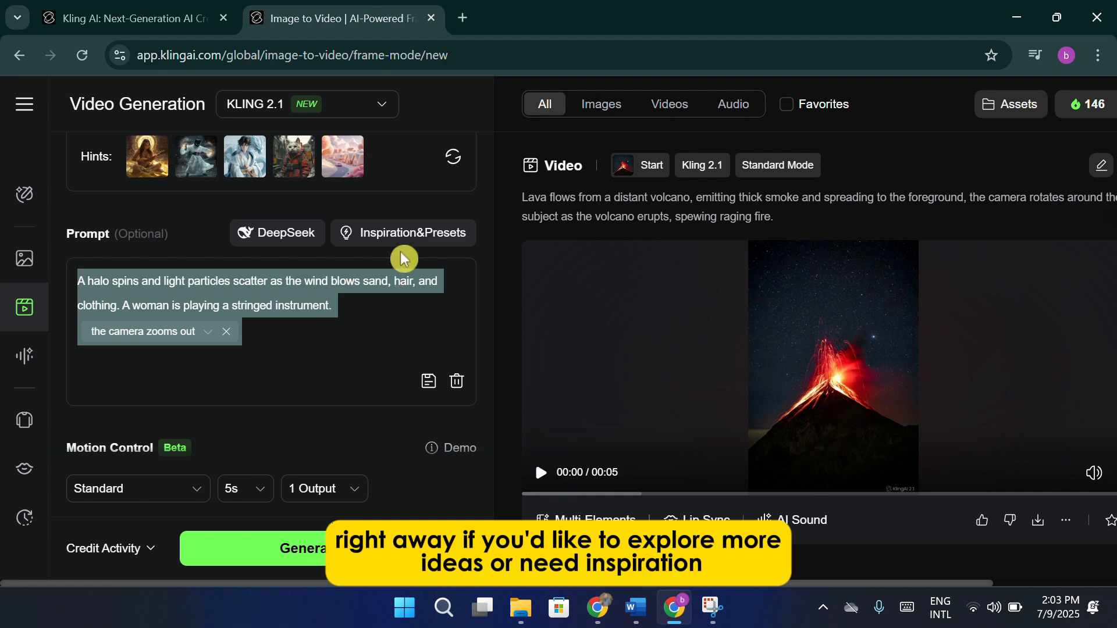
# Show the Prompt Dictionary's lens camera-movement options in Inspiration&Presets beside the prompt.
pyautogui.click(403, 232)
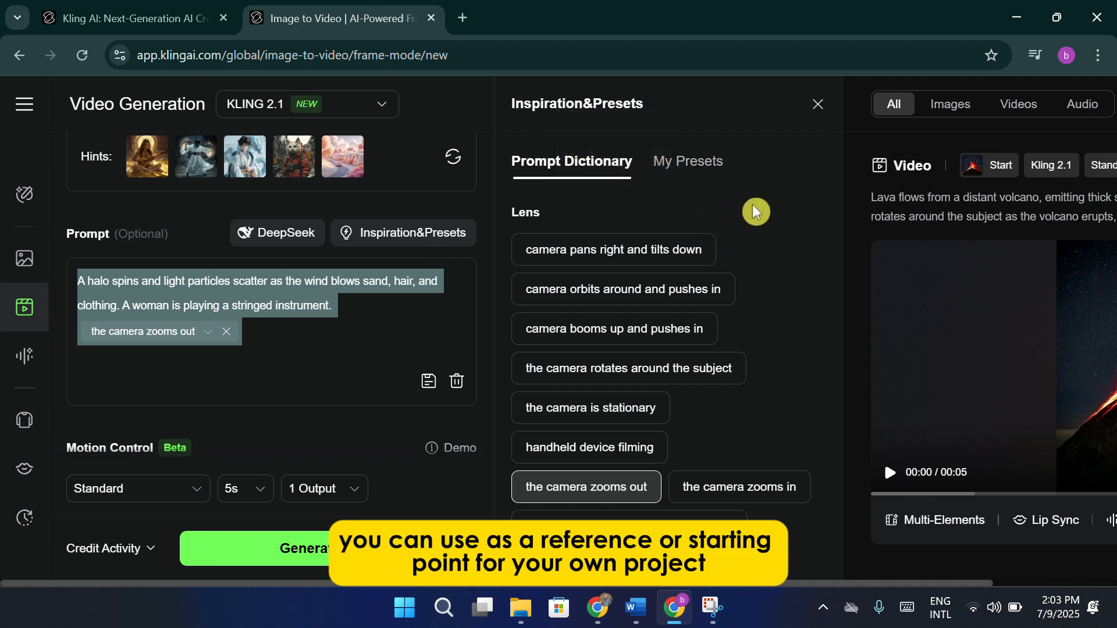
pyautogui.moveTo(750, 216)
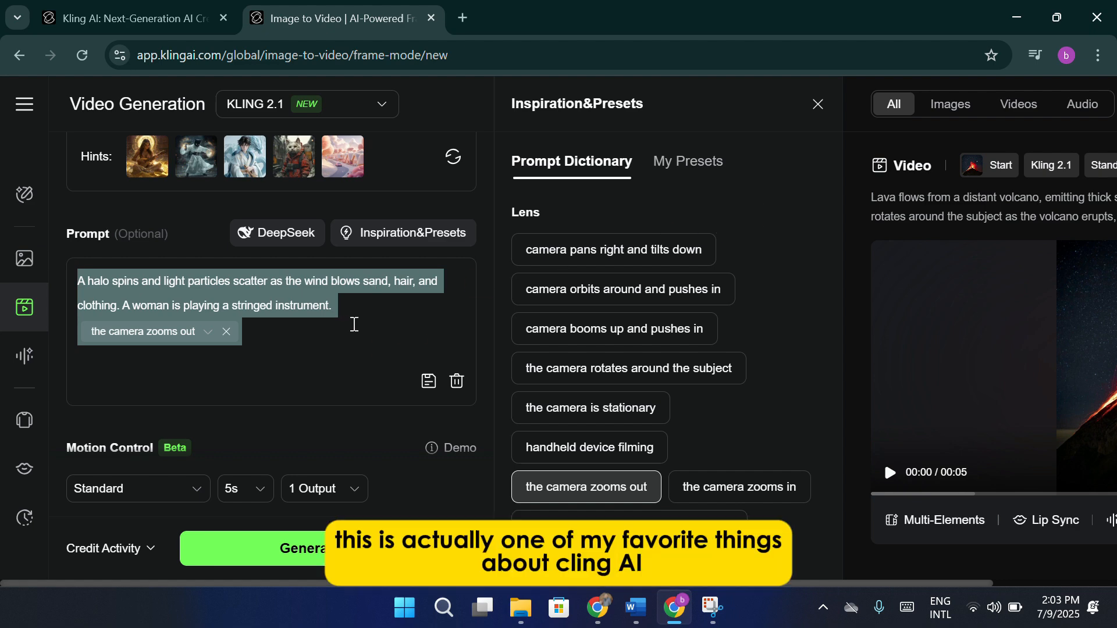
pyautogui.moveTo(384, 338)
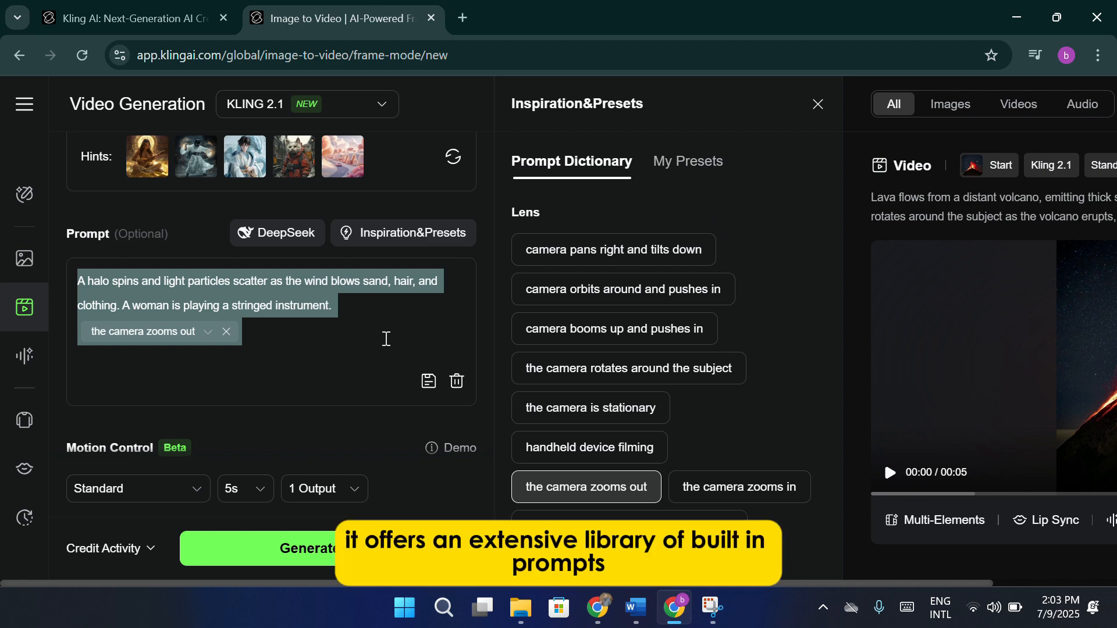
pyautogui.moveTo(456, 337)
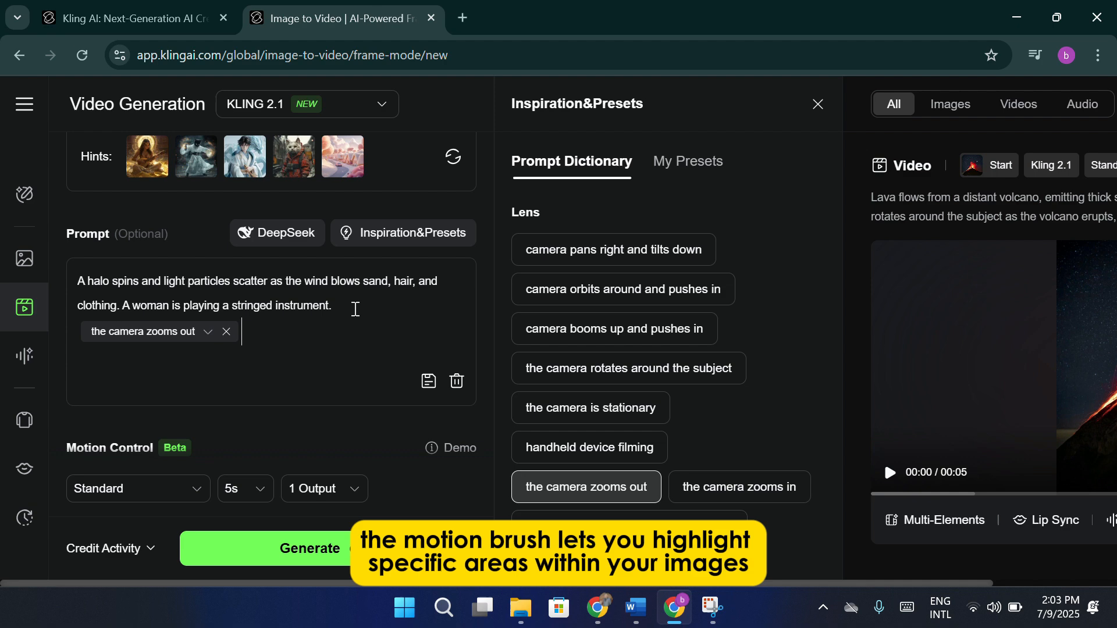
pyautogui.scroll(-3)
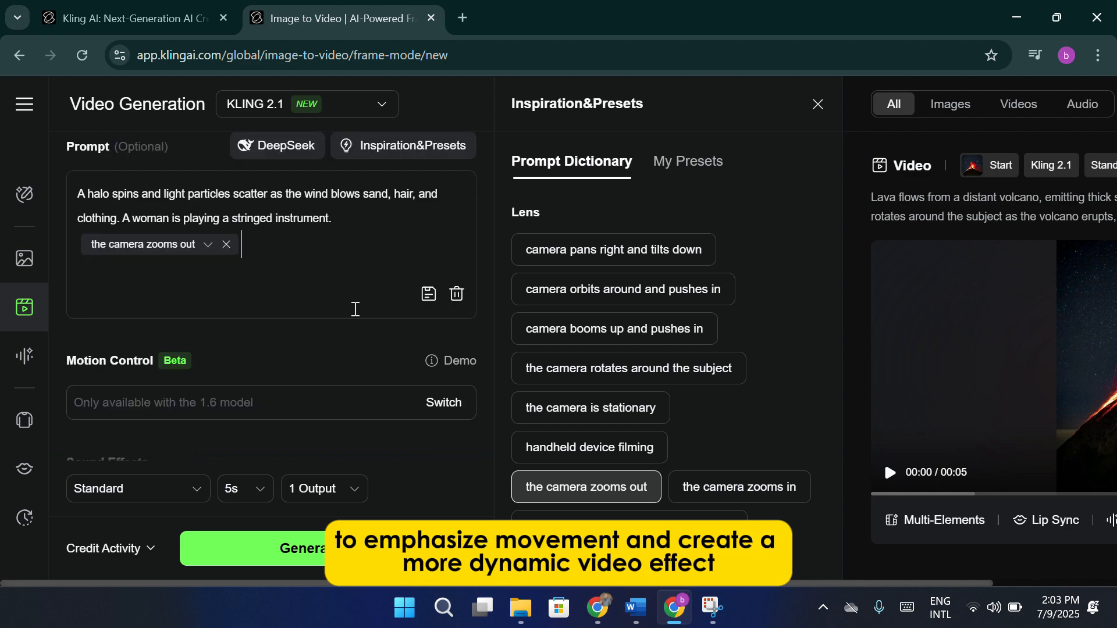
pyautogui.scroll(-3)
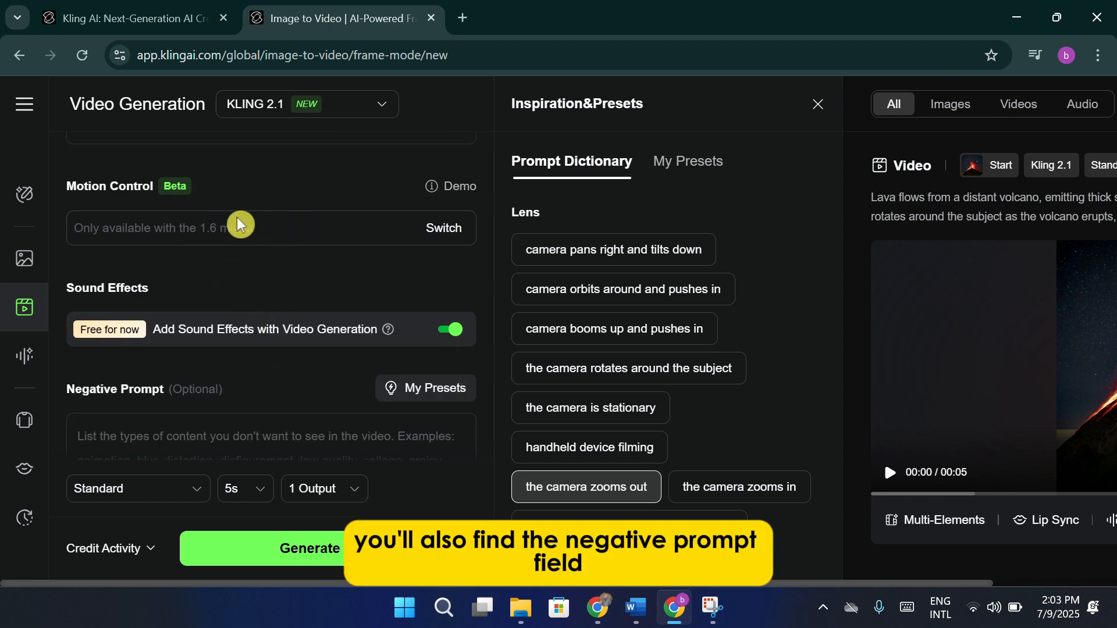
pyautogui.scroll(-3)
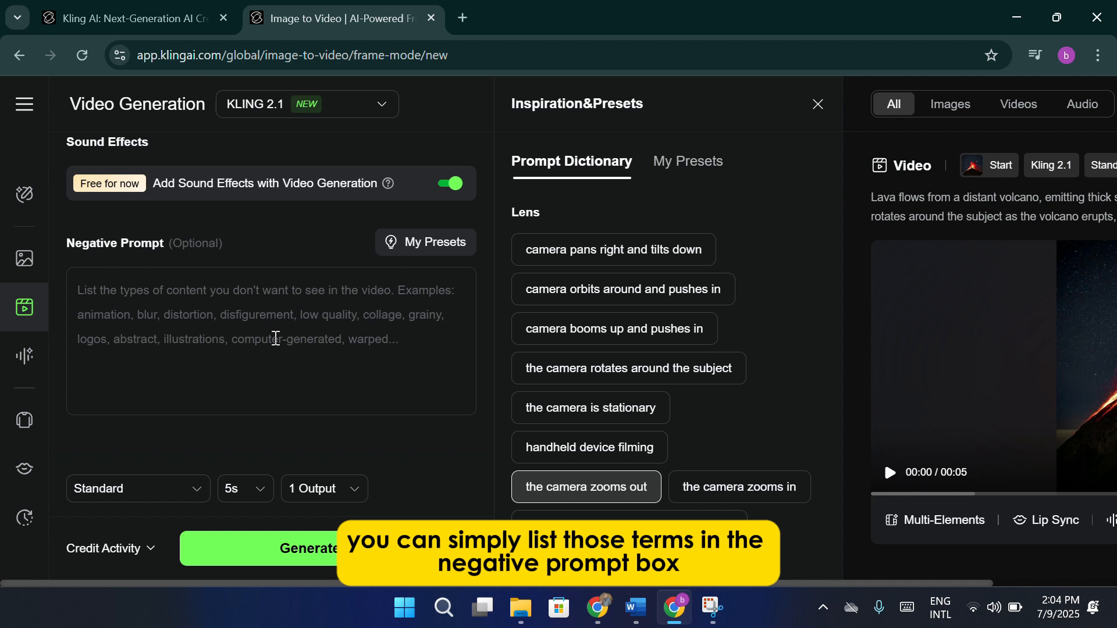
pyautogui.write('Grass')
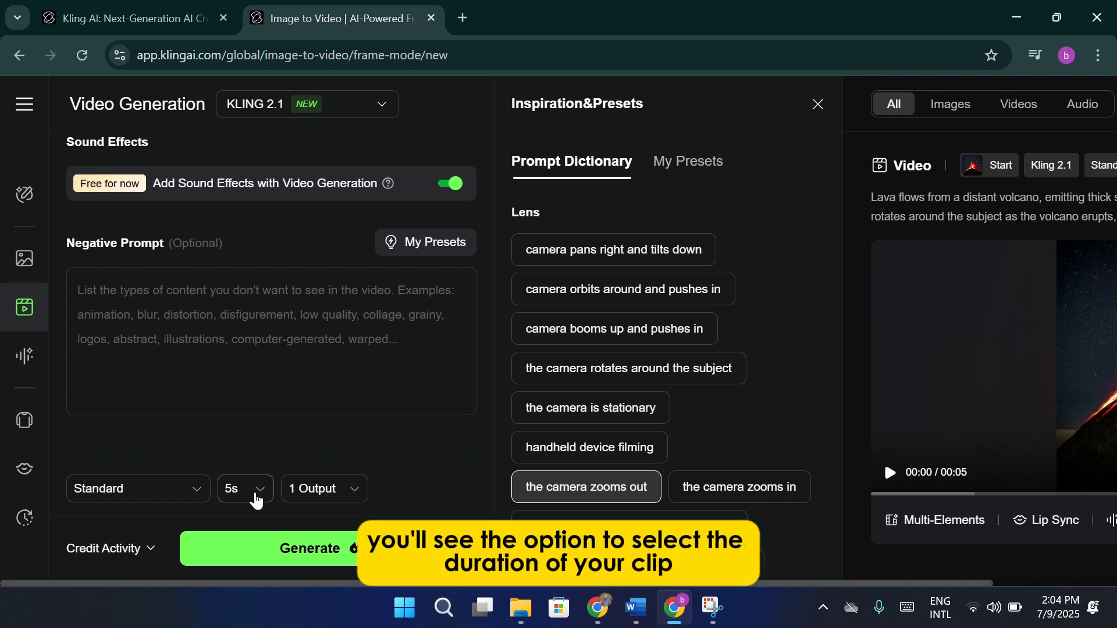
pyautogui.click(245, 489)
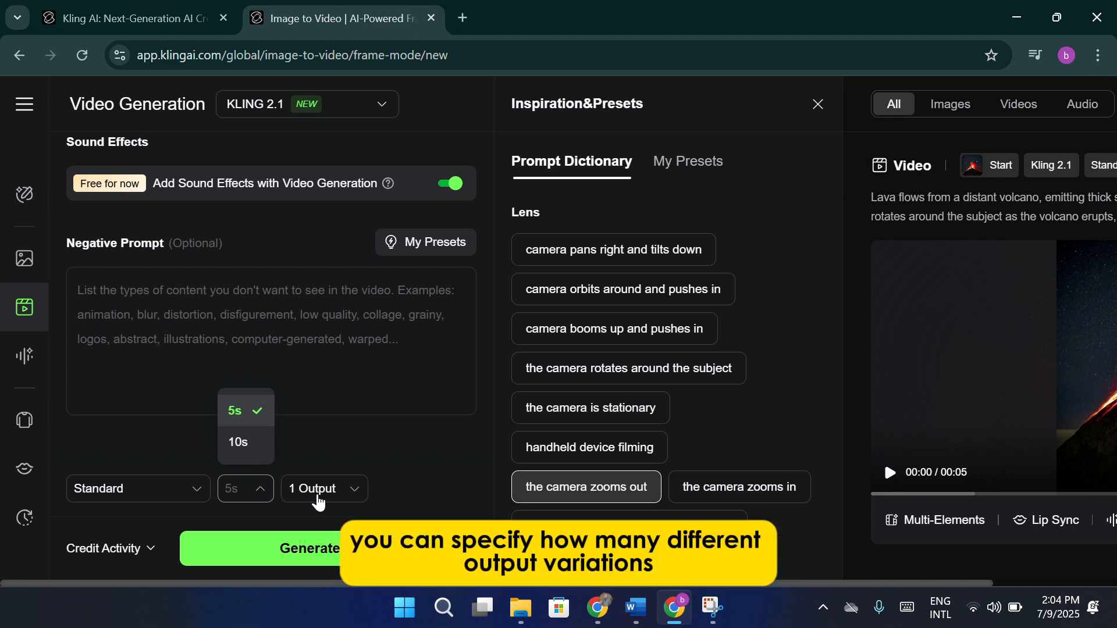
pyautogui.click(323, 489)
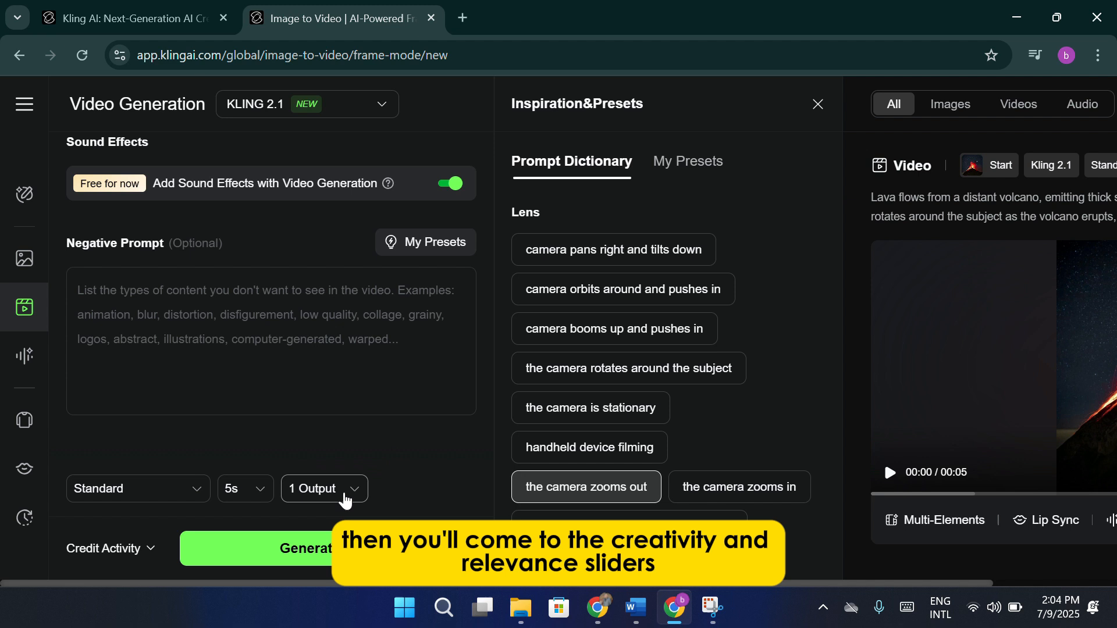
pyautogui.click(104, 549)
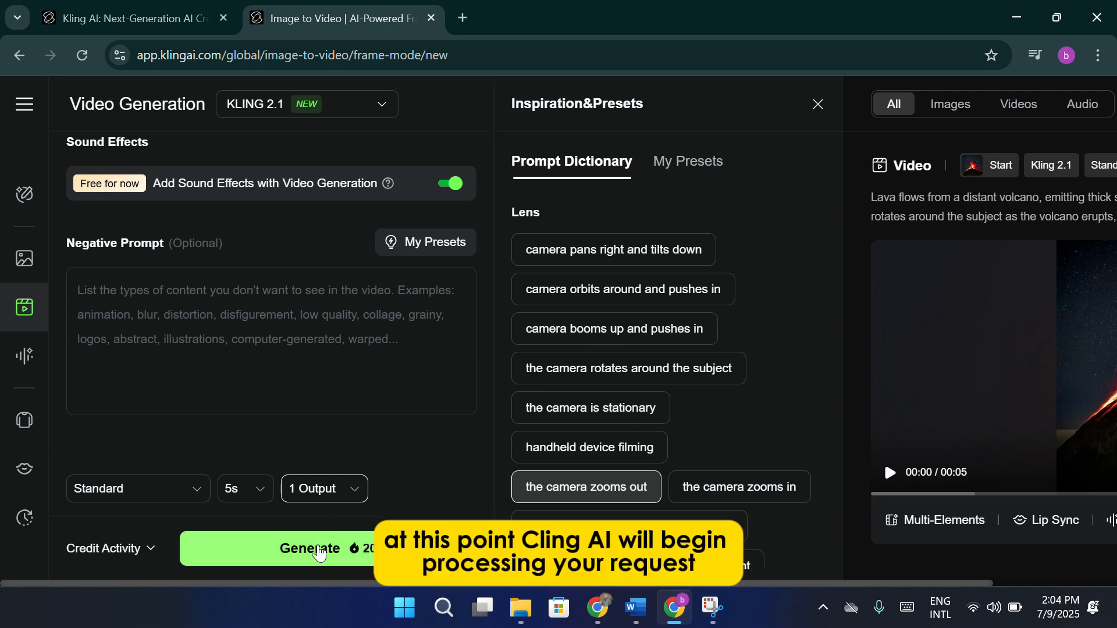
# Submit the volcano video job, close the phrase library, and scroll to its queue notice.
pyautogui.click(318, 549)
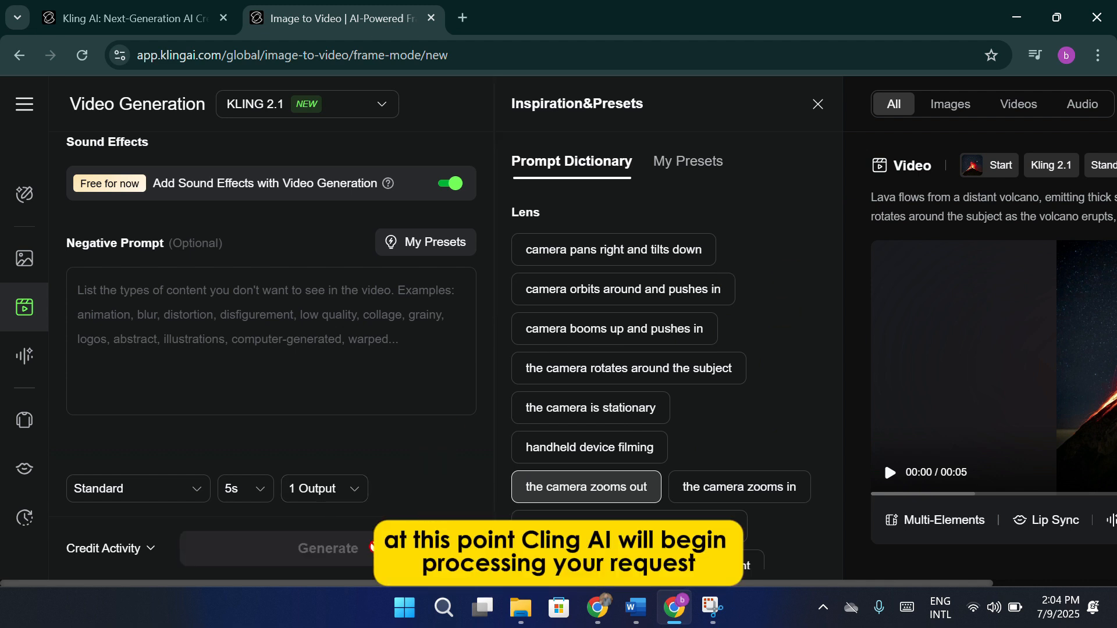
pyautogui.click(328, 549)
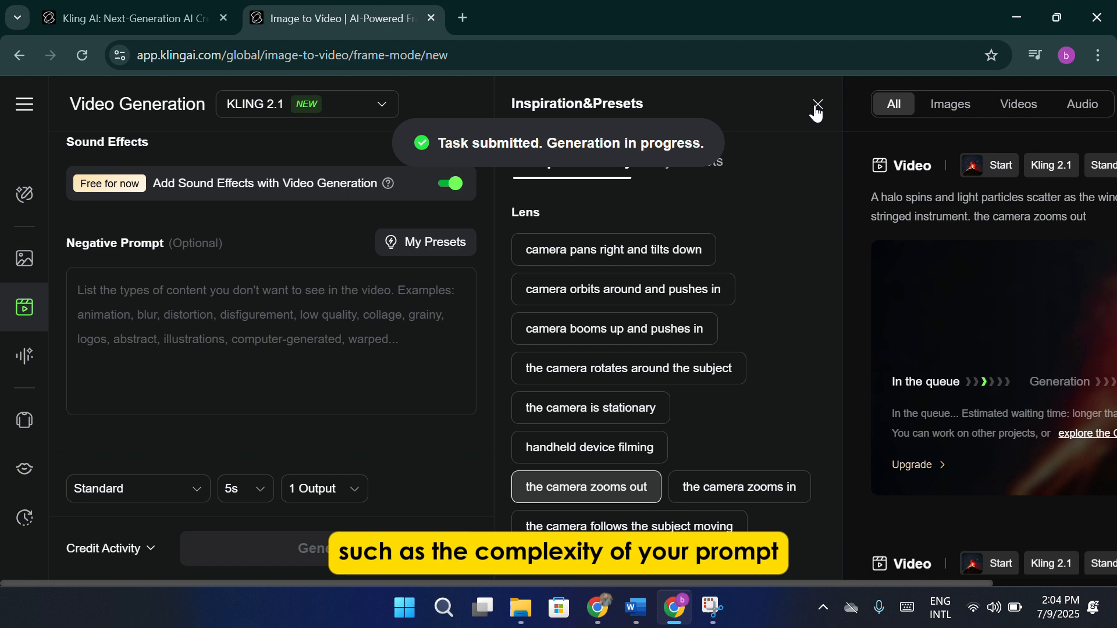
pyautogui.click(816, 105)
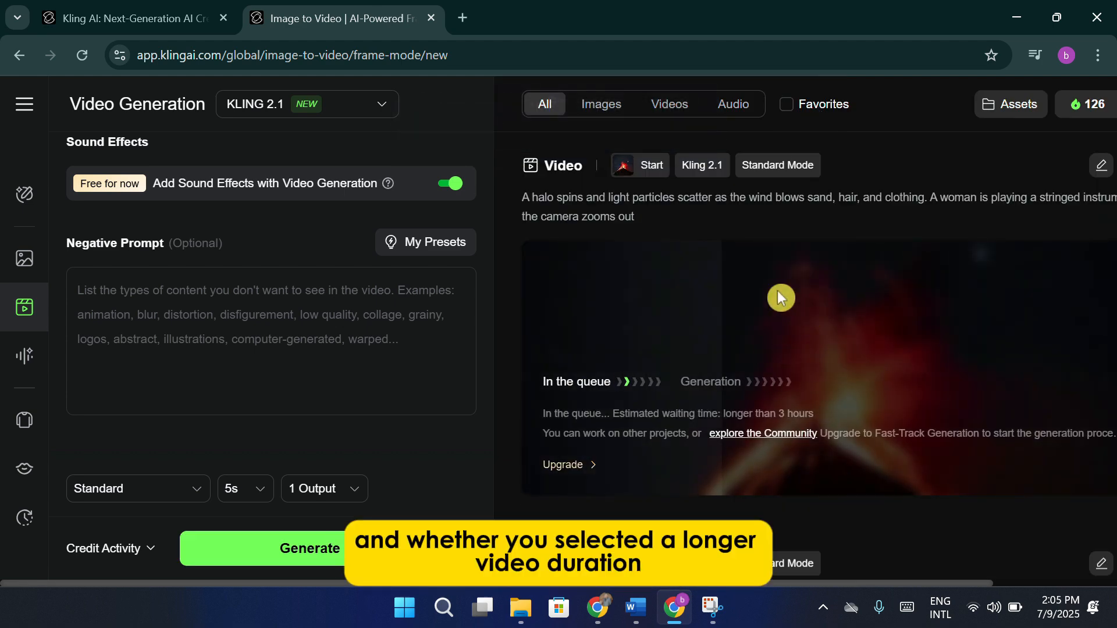
pyautogui.moveTo(839, 315)
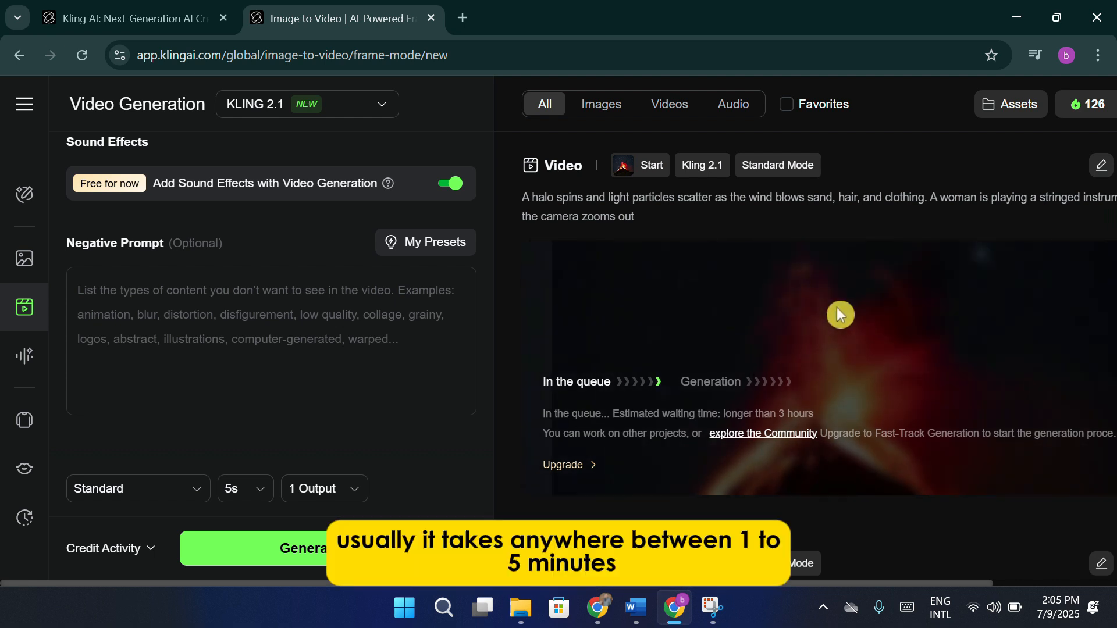
pyautogui.scroll(-3)
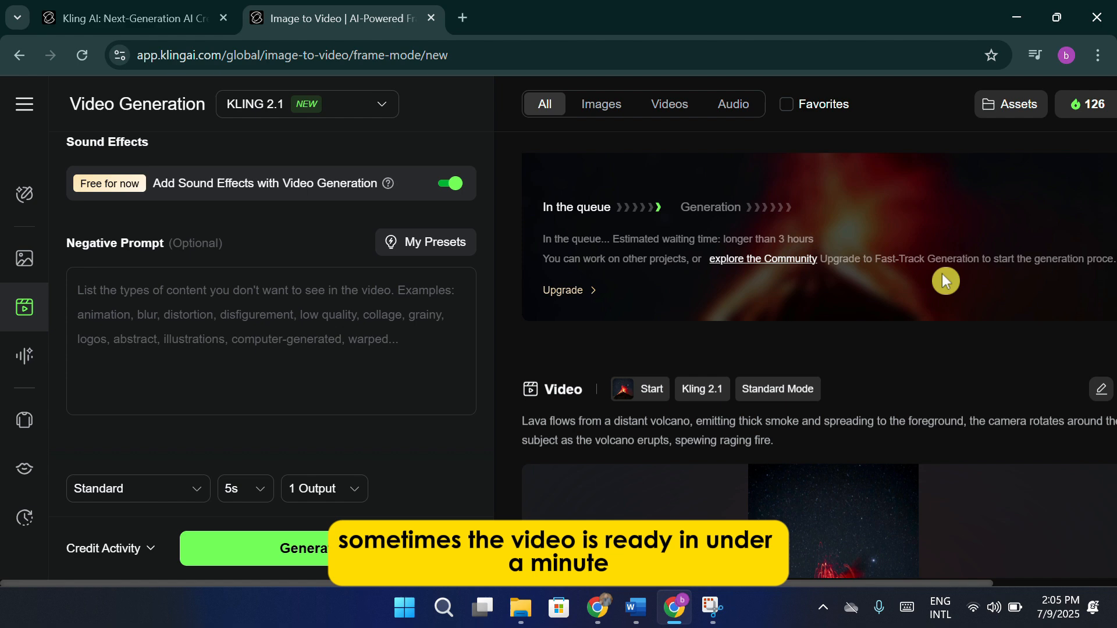
pyautogui.scroll(-3)
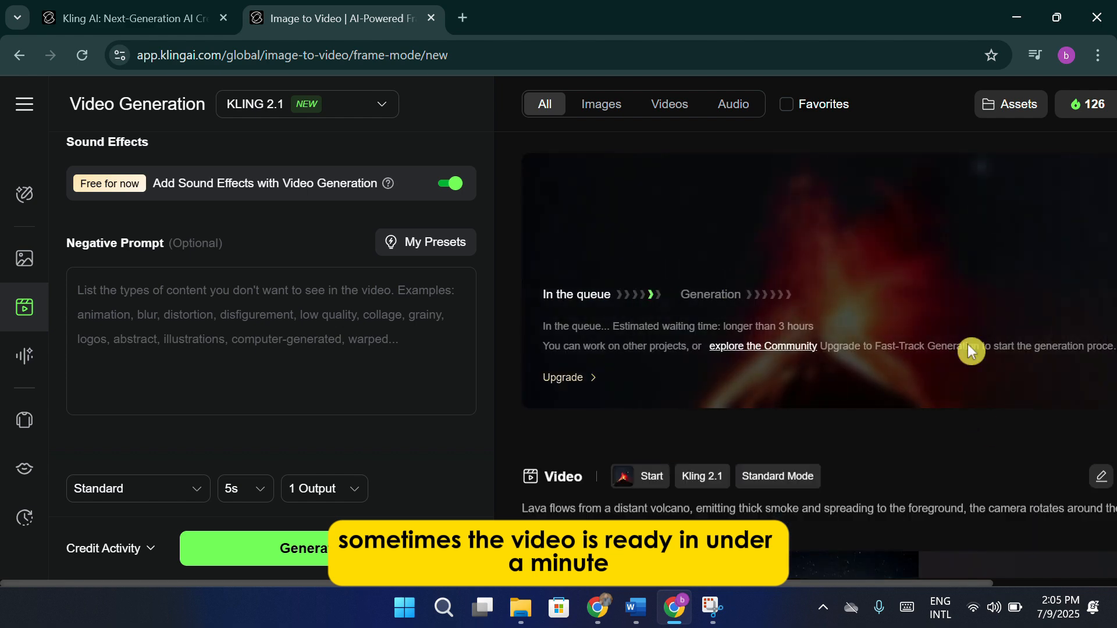
pyautogui.moveTo(710, 387)
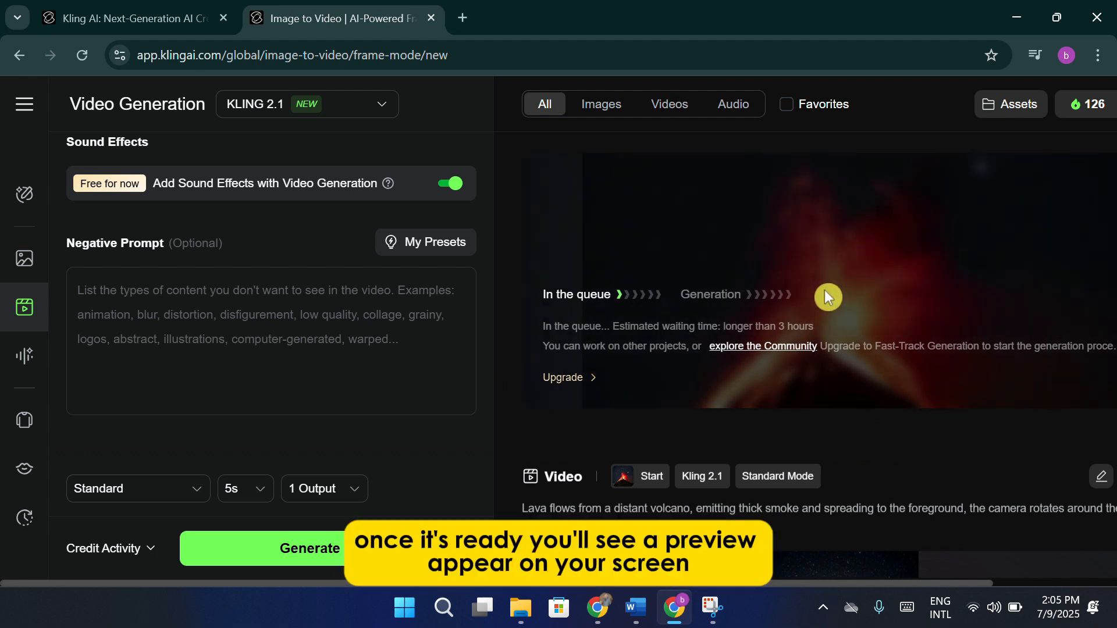
pyautogui.moveTo(464, 44)
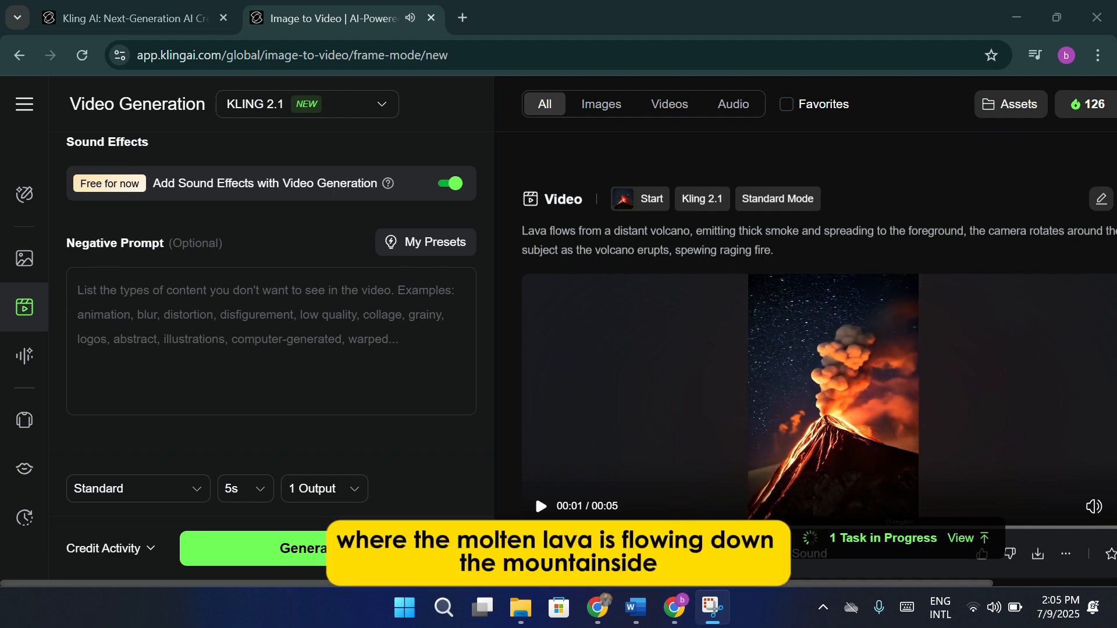
# Play the five-second volcano lava clip preview through to 00:05.
pyautogui.click(540, 507)
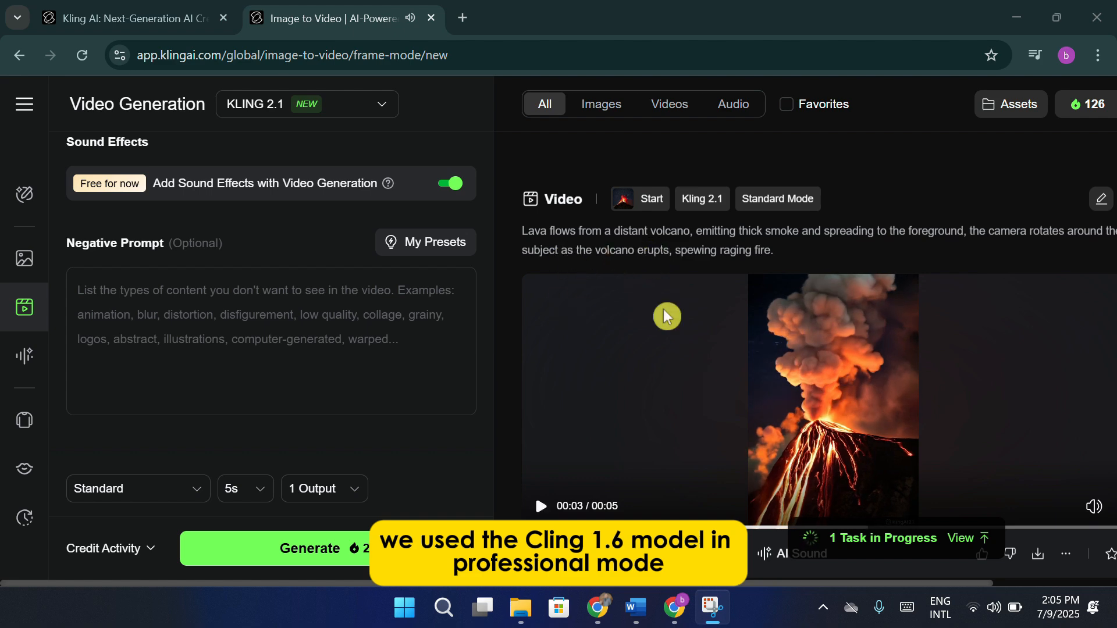
pyautogui.click(540, 507)
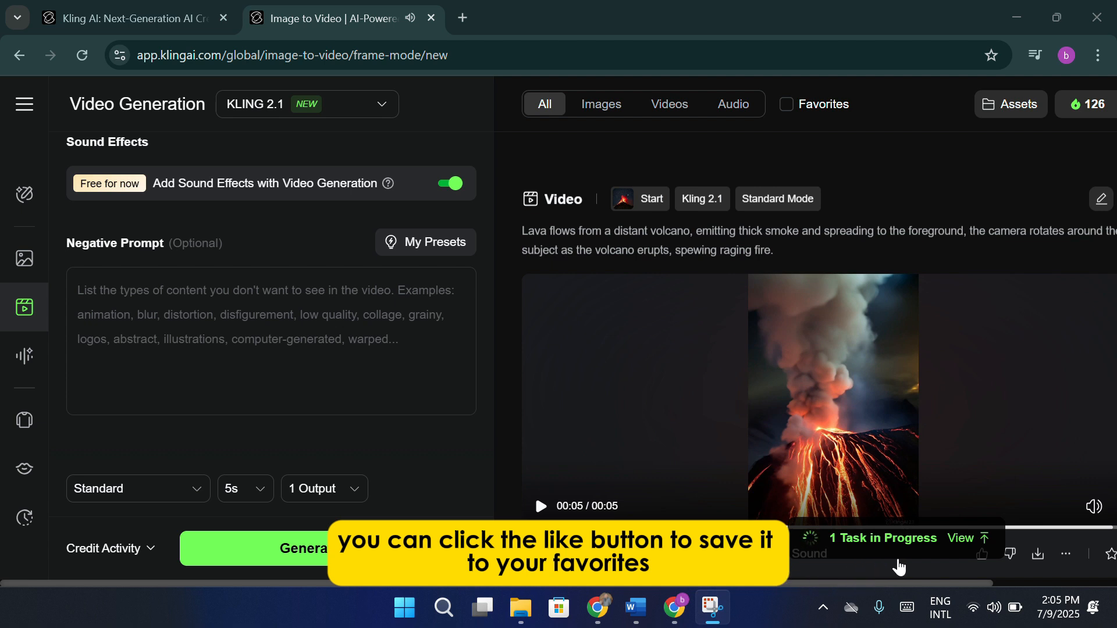
# Open the volcano clip's detail view, like it, and reveal its download formats.
pyautogui.click(540, 506)
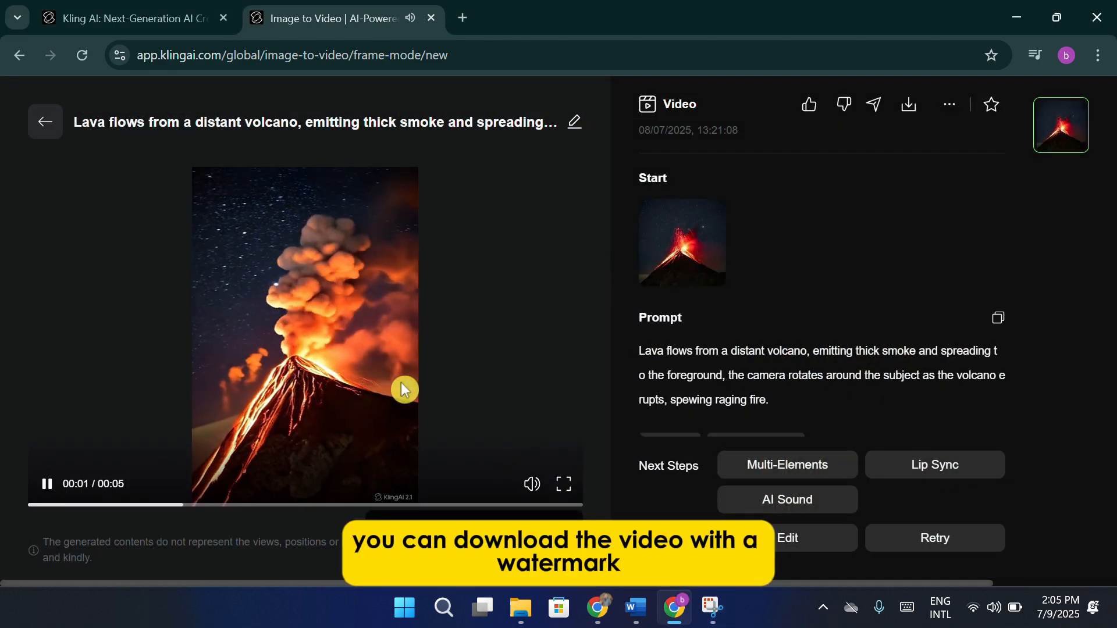
pyautogui.moveTo(809, 104)
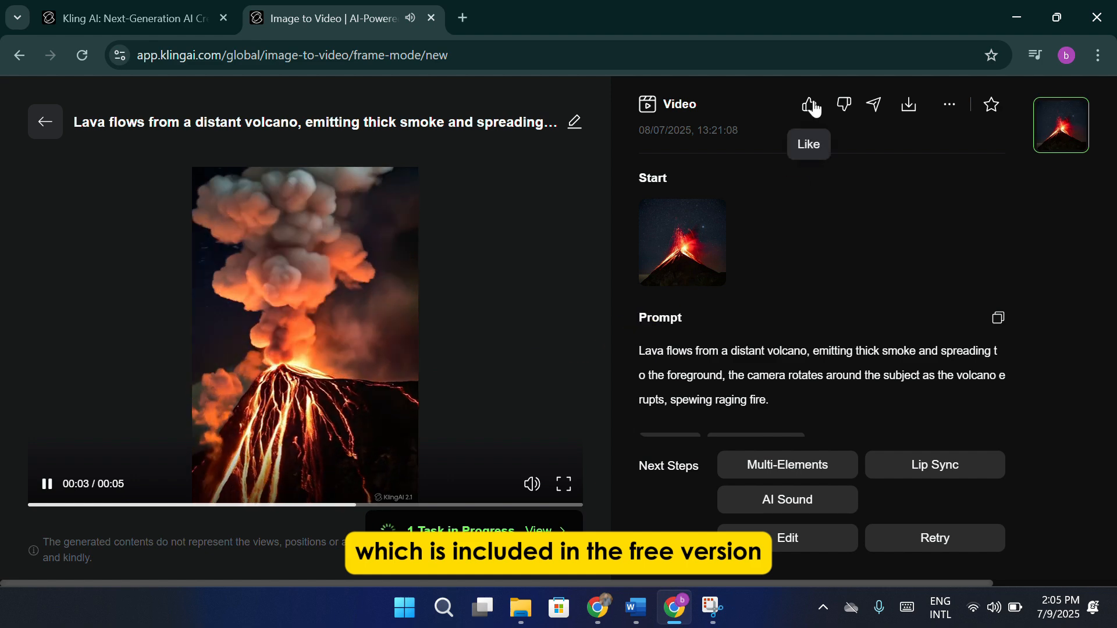
pyautogui.click(810, 104)
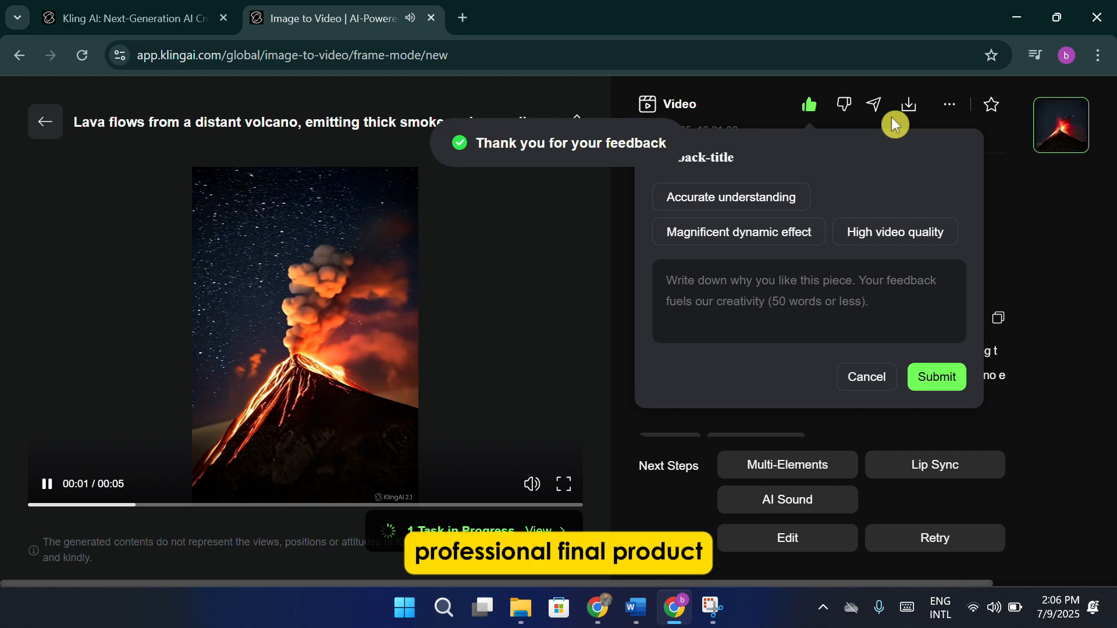
pyautogui.click(907, 104)
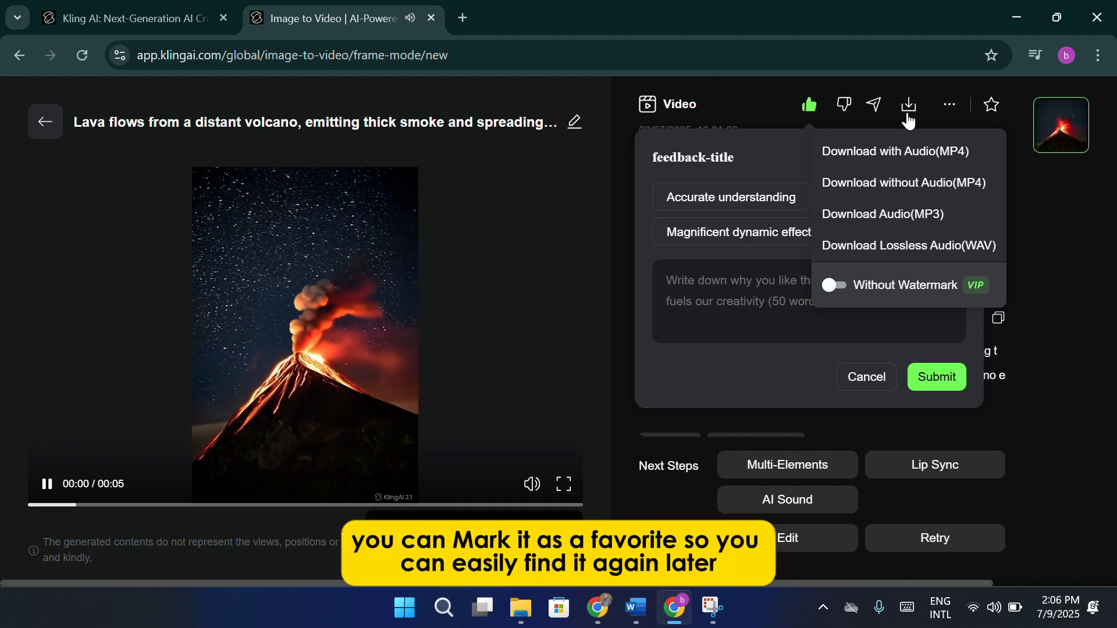
pyautogui.moveTo(924, 302)
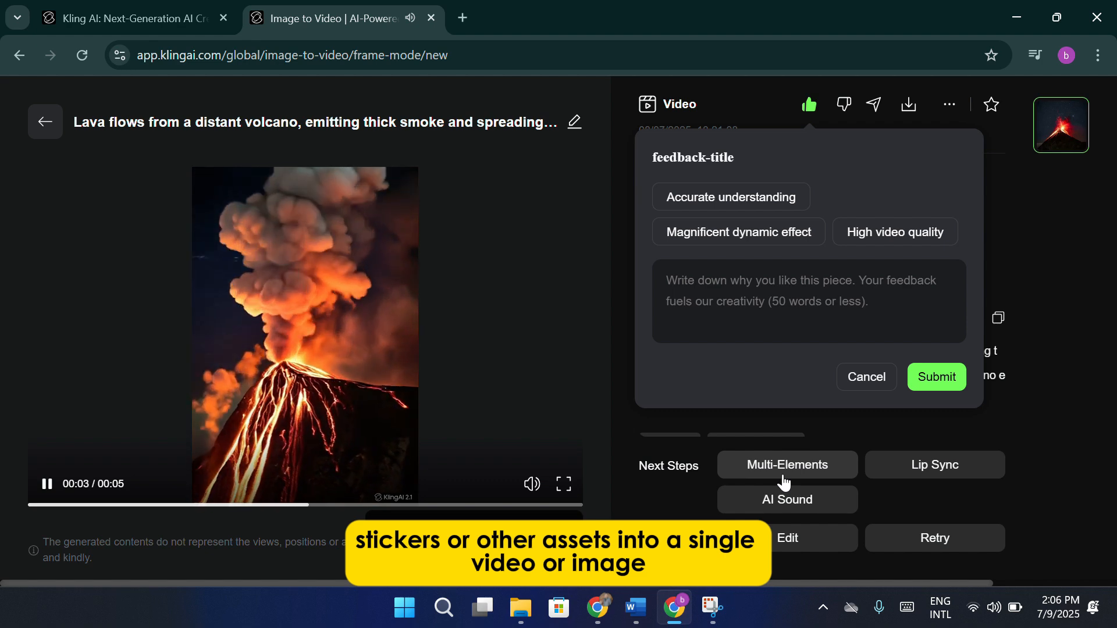
# Open the volcano clip in the Multi-Elements object replacement editor.
pyautogui.click(787, 465)
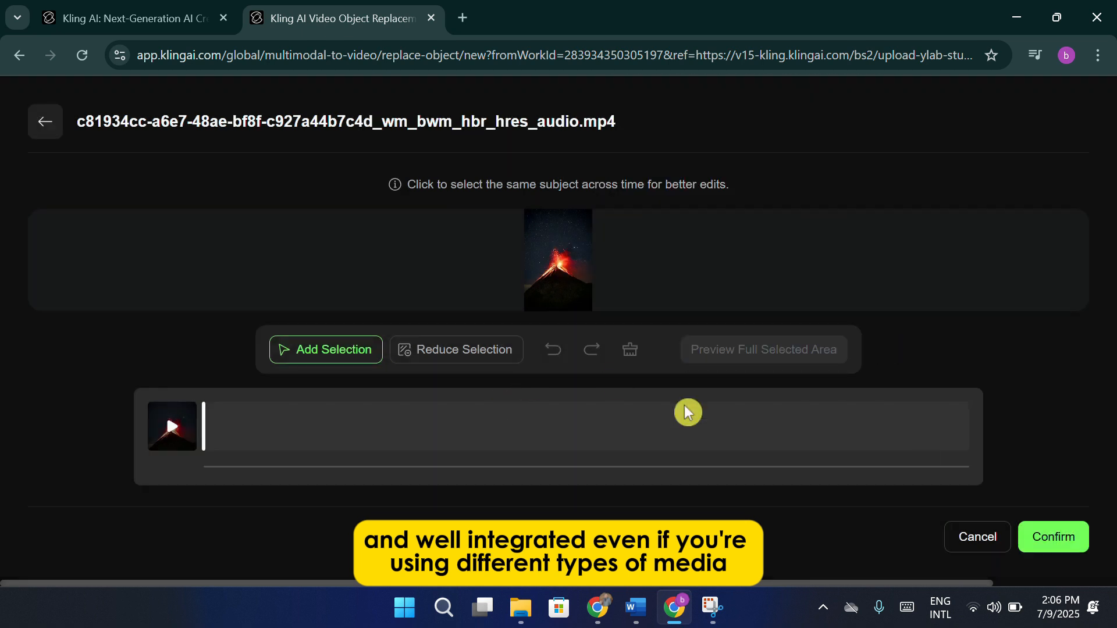
pyautogui.moveTo(860, 244)
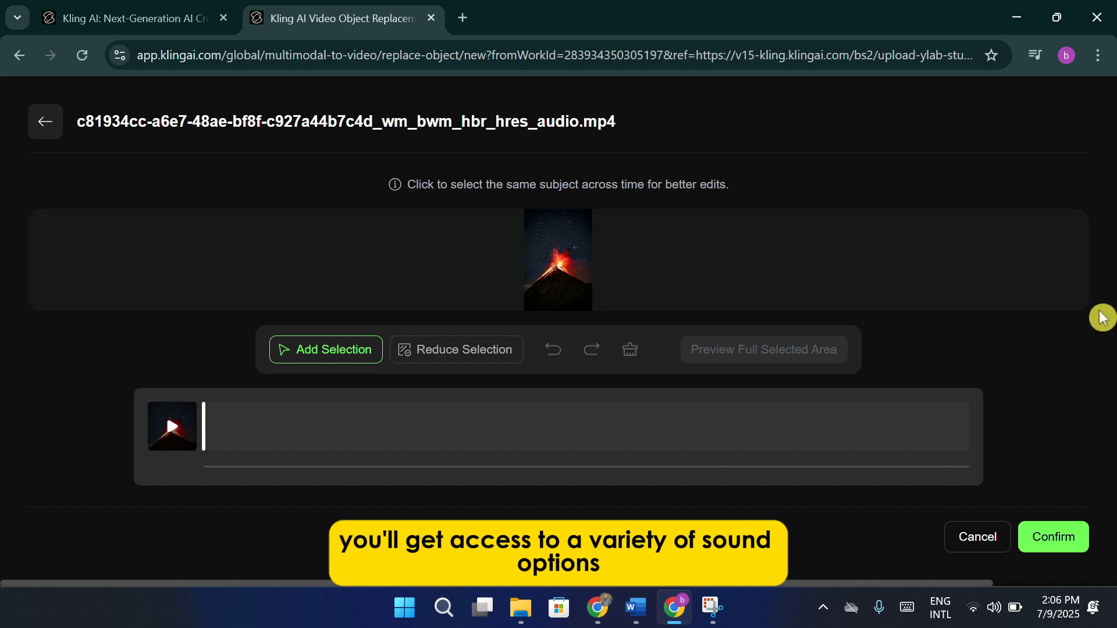
pyautogui.moveTo(34, 142)
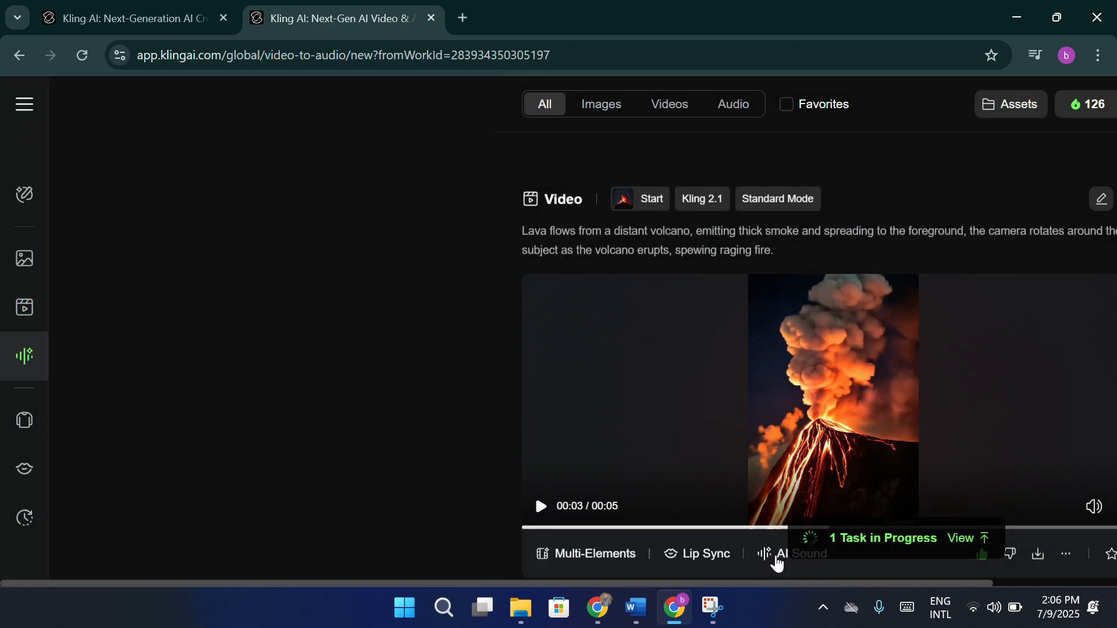
# Open AI Sound to show the Video to Audio generation panel.
pyautogui.click(798, 554)
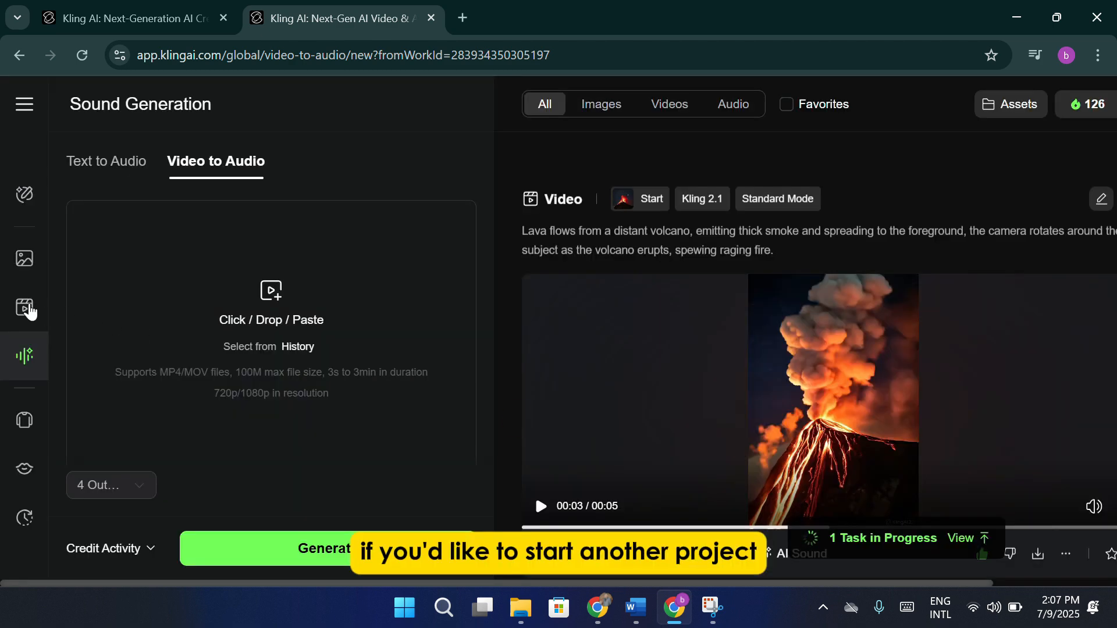
# Reopen the image-to-video form from the Video Generation sidebar icon.
pyautogui.click(24, 307)
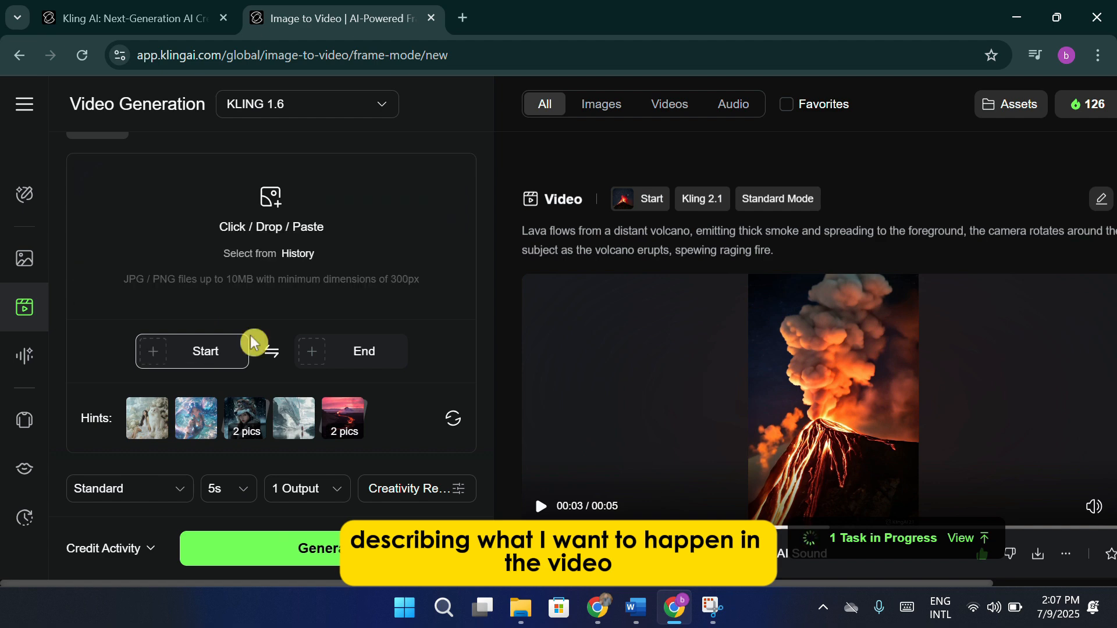
pyautogui.moveTo(205, 351)
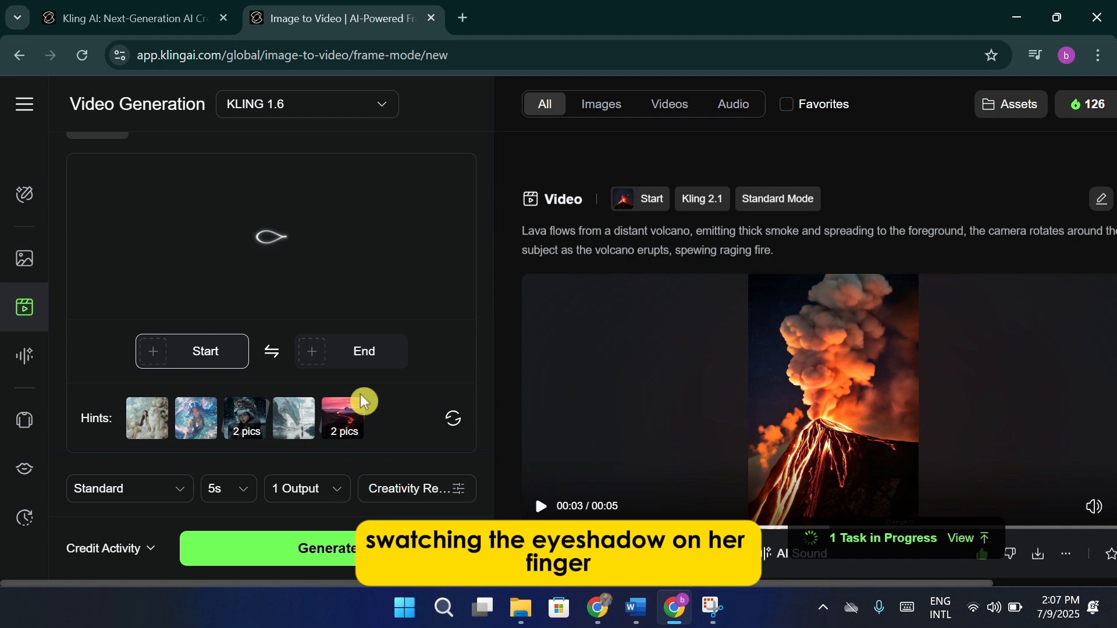
# Replace the prompt with 'the model watches eye shadow on her finger'.
pyautogui.click(402, 232)
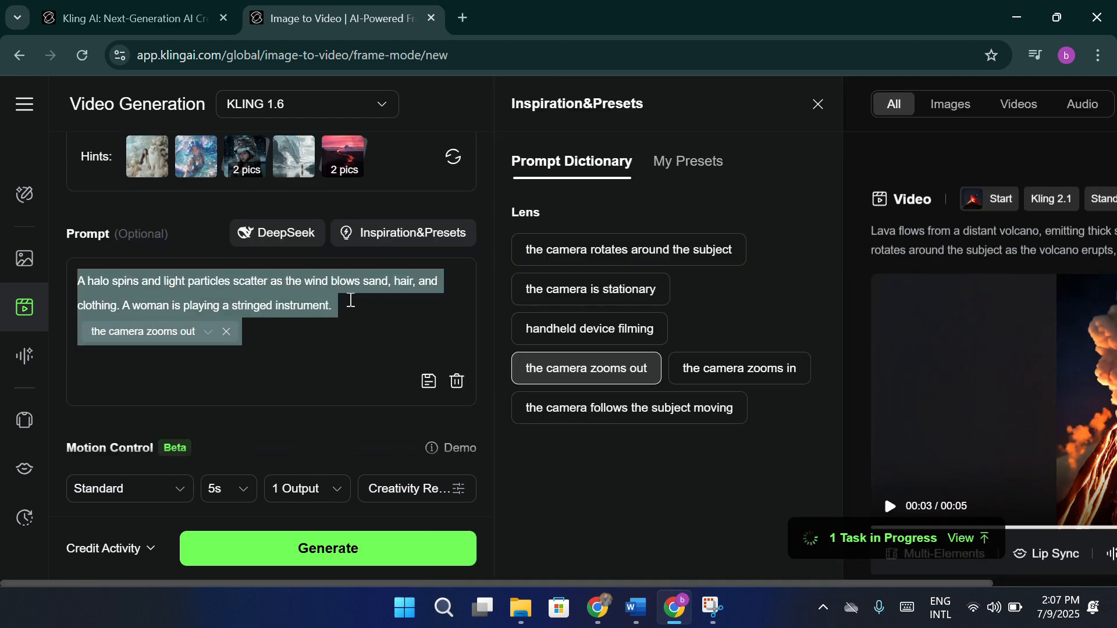
pyautogui.write('the mo')
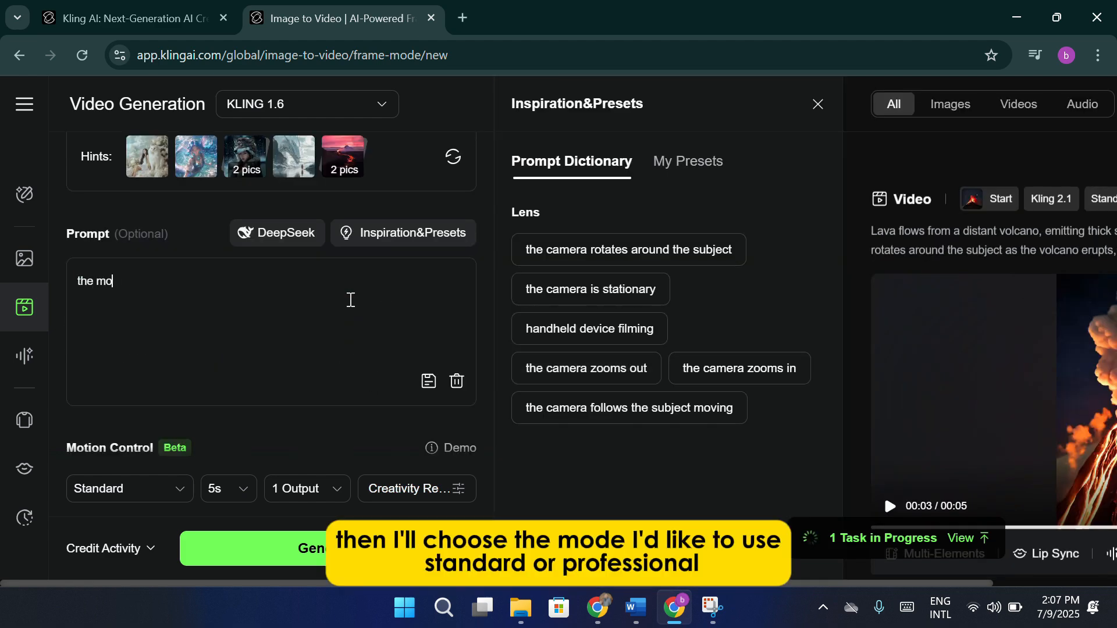
pyautogui.write('del watches')
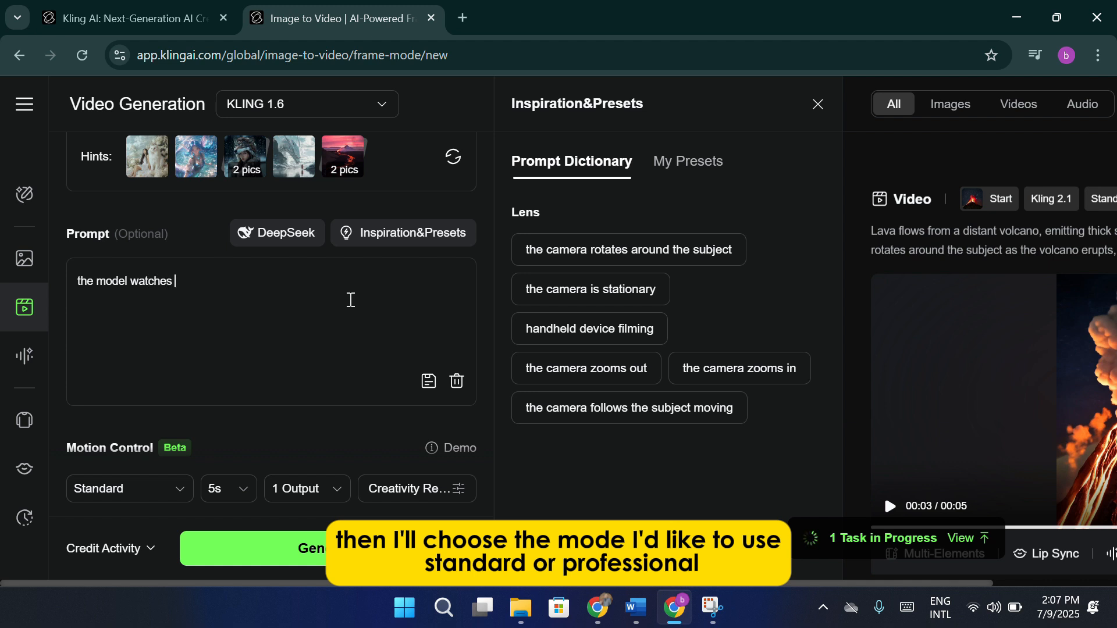
pyautogui.write('eye shadow o')
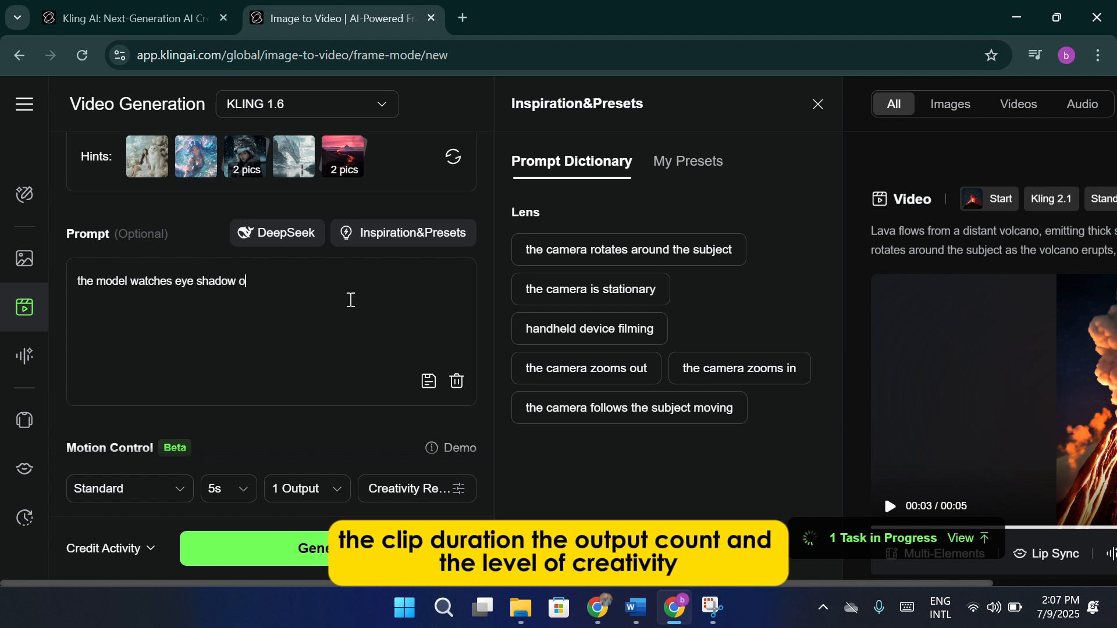
pyautogui.write('n her finger')
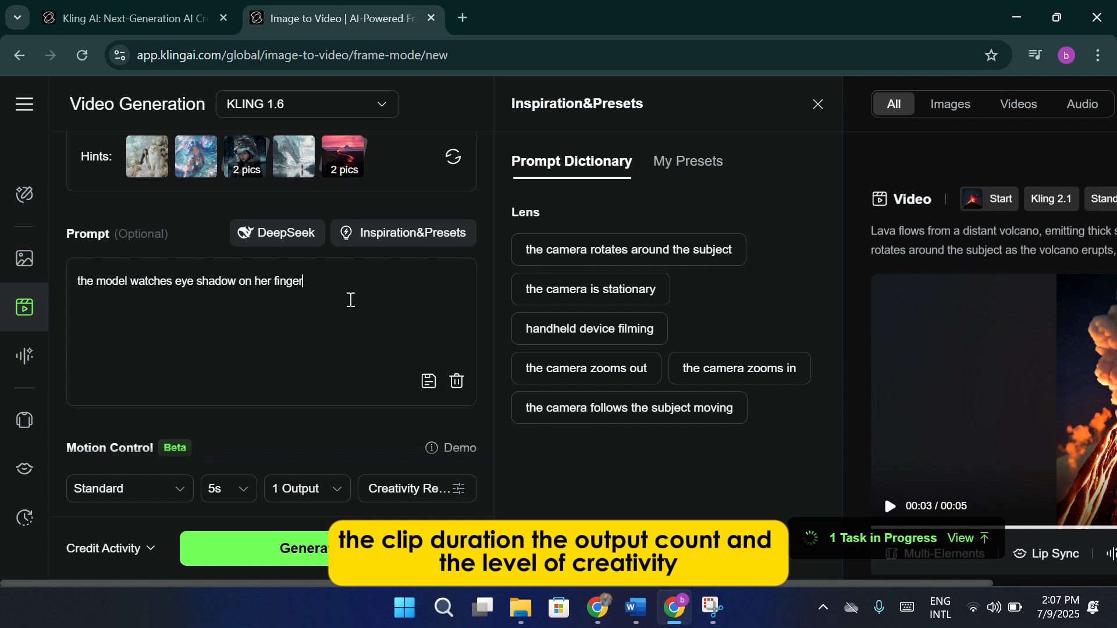
pyautogui.scroll(-3)
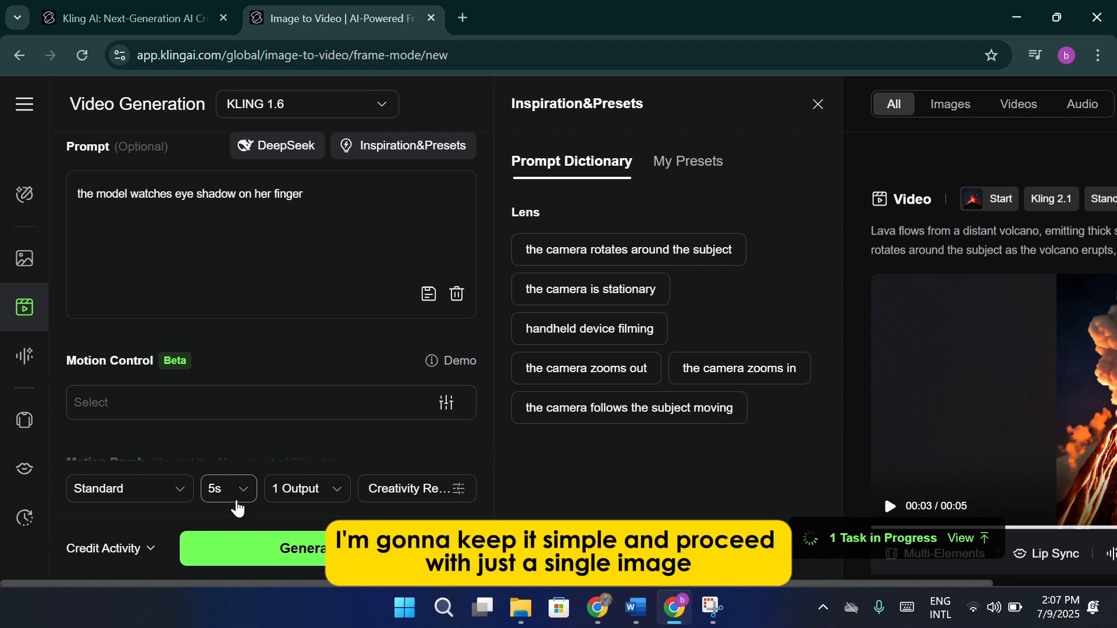
# Submit the new image-to-video job with Generate.
pyautogui.click(306, 548)
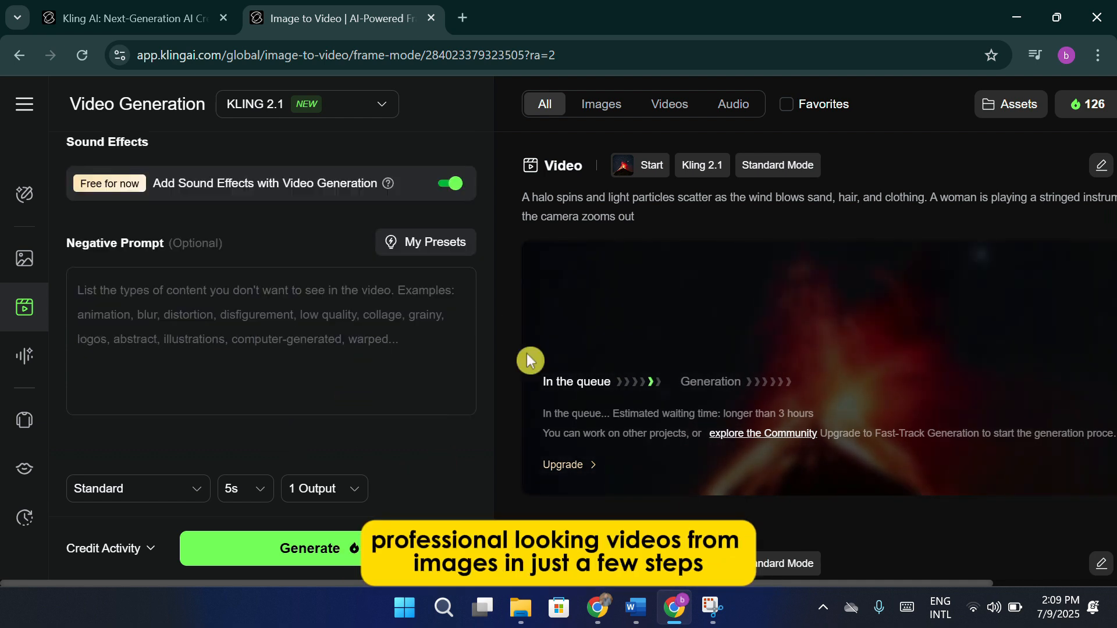
pyautogui.moveTo(435, 453)
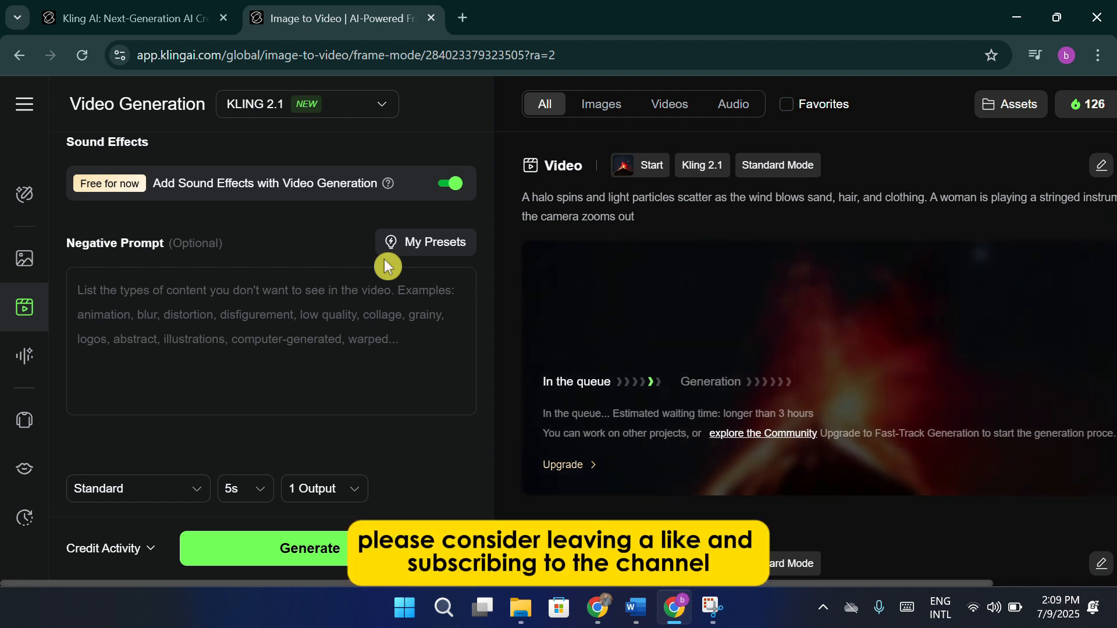
pyautogui.moveTo(505, 258)
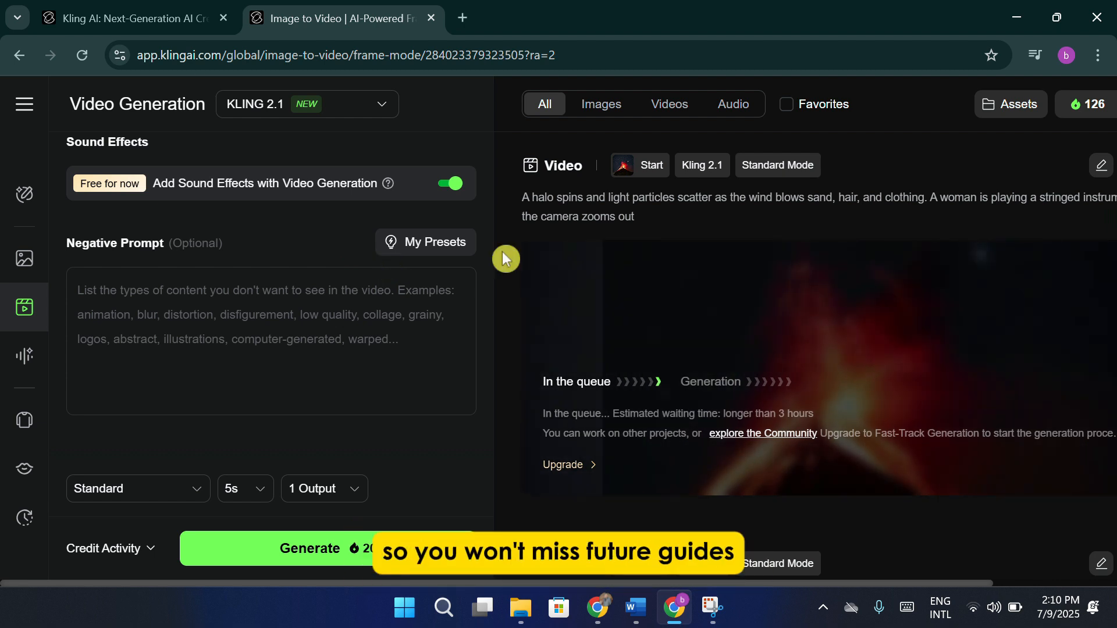